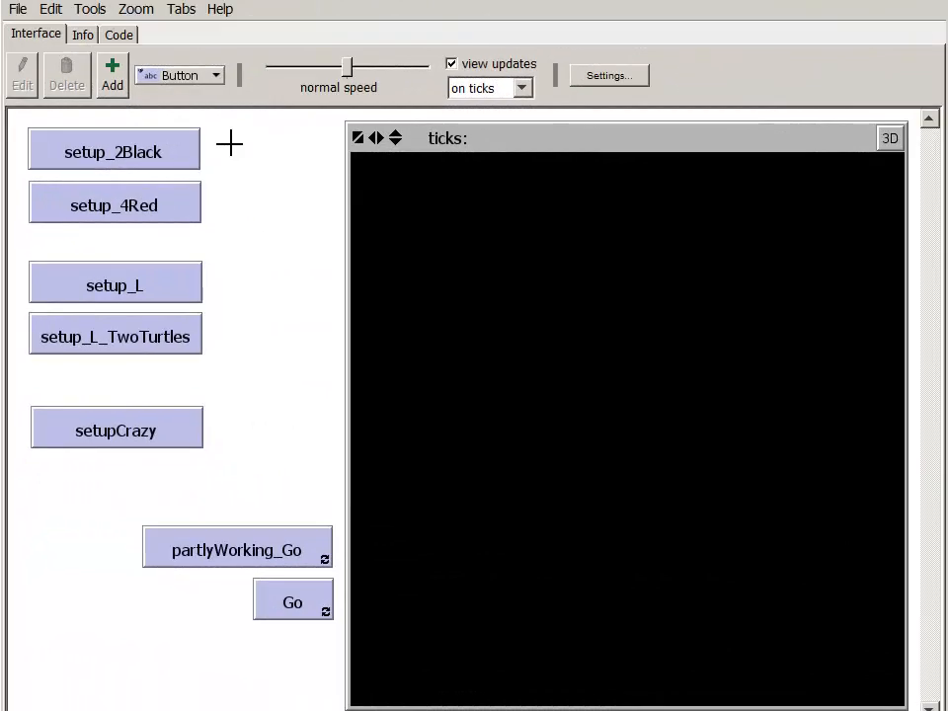
mouse_move(225, 146)
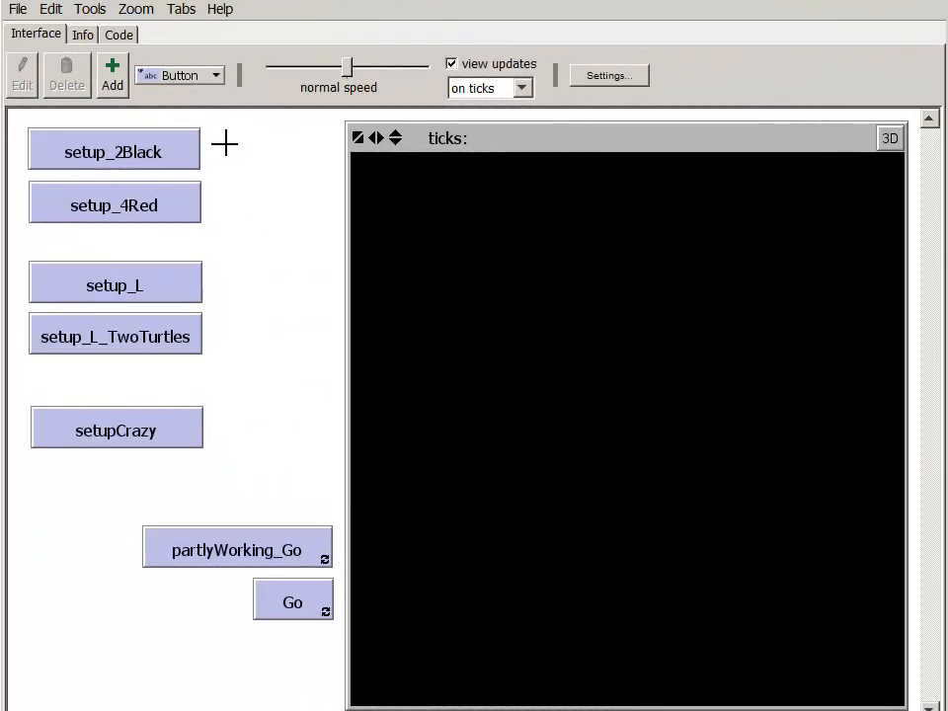
mouse_move(215, 248)
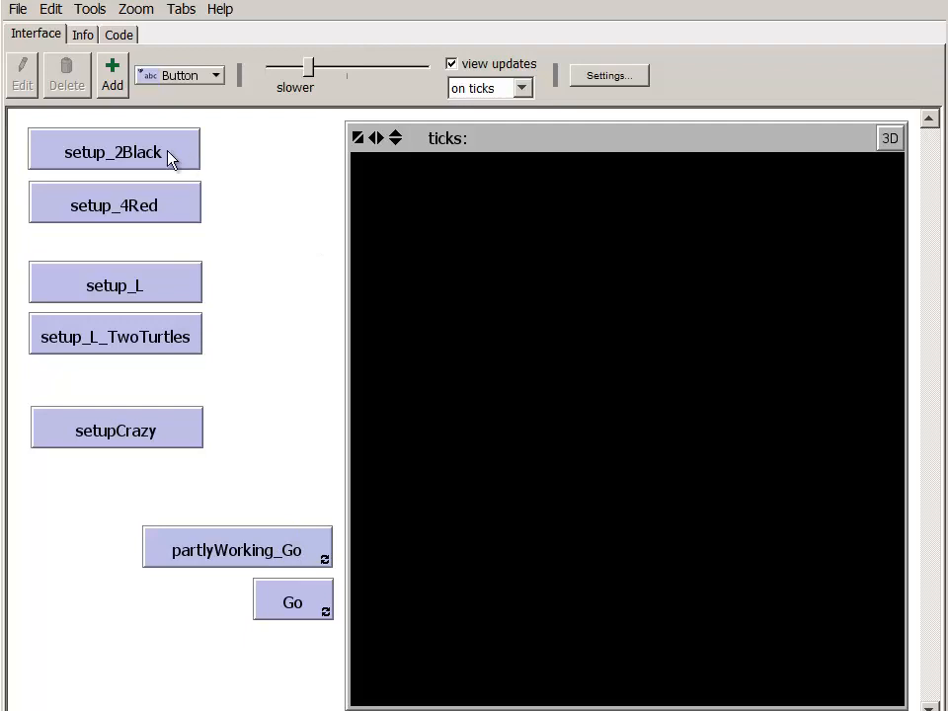
Run setup_2Black and the Go forever button so the turtle heads toward the left black patch
left_click(112, 152)
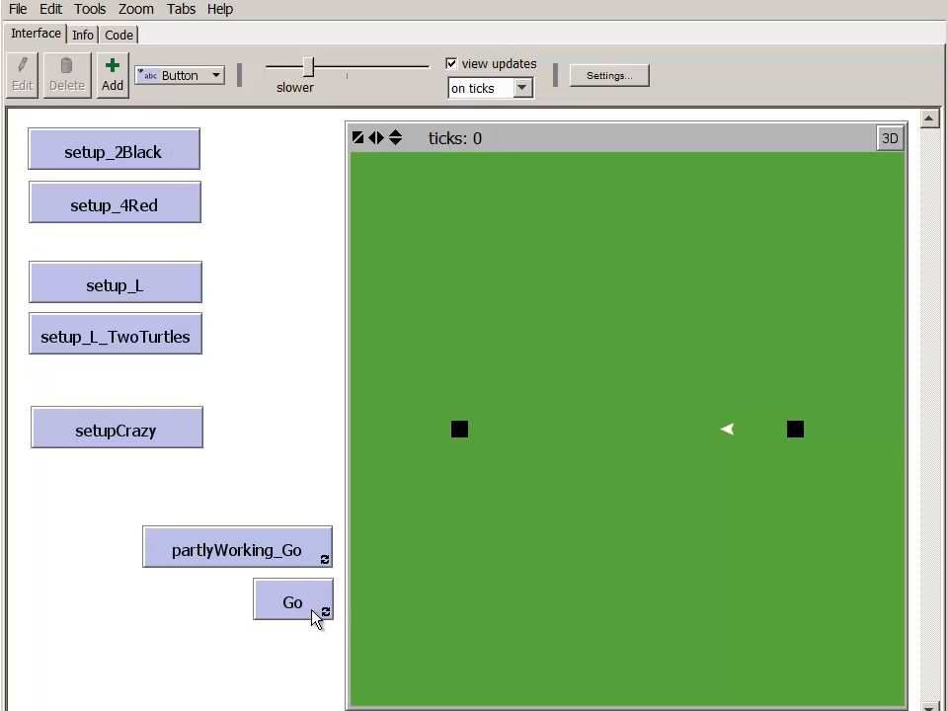
left_click(292, 602)
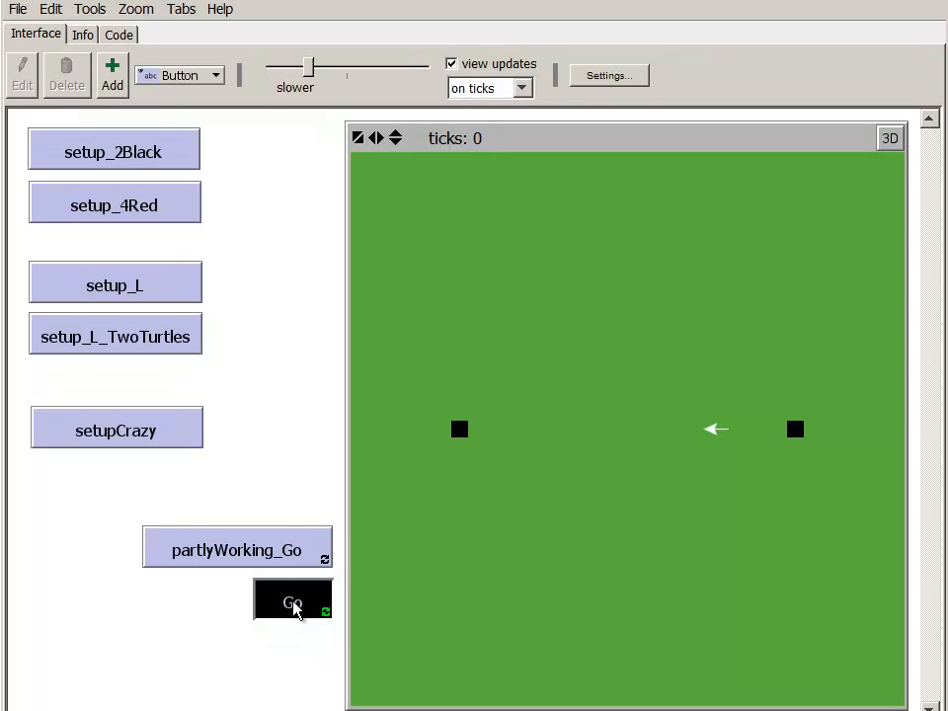
left_click(291, 602)
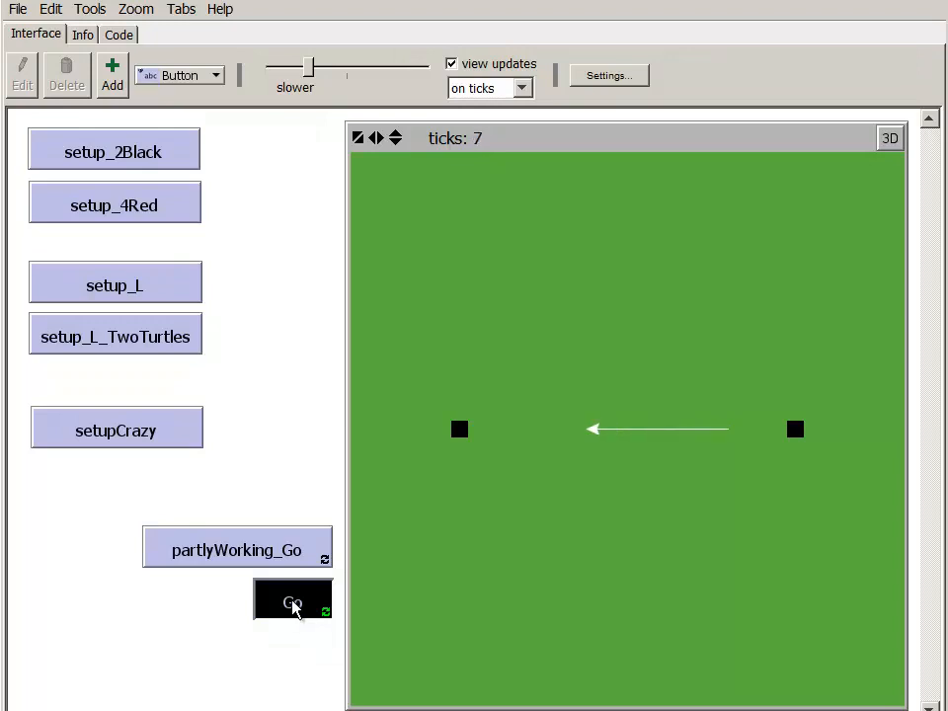
left_click(291, 603)
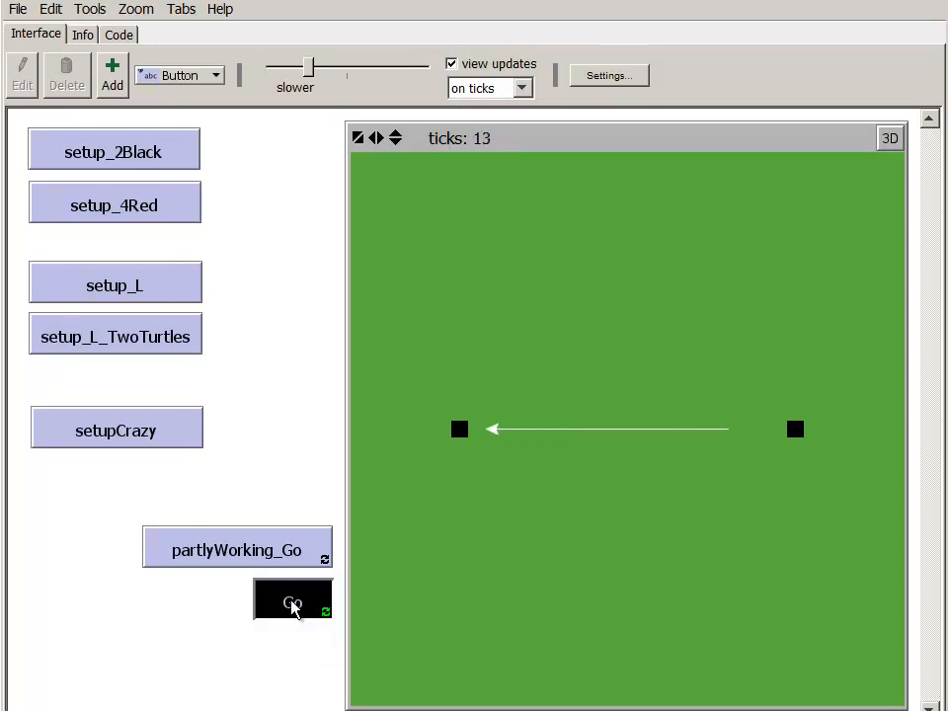
left_click(291, 603)
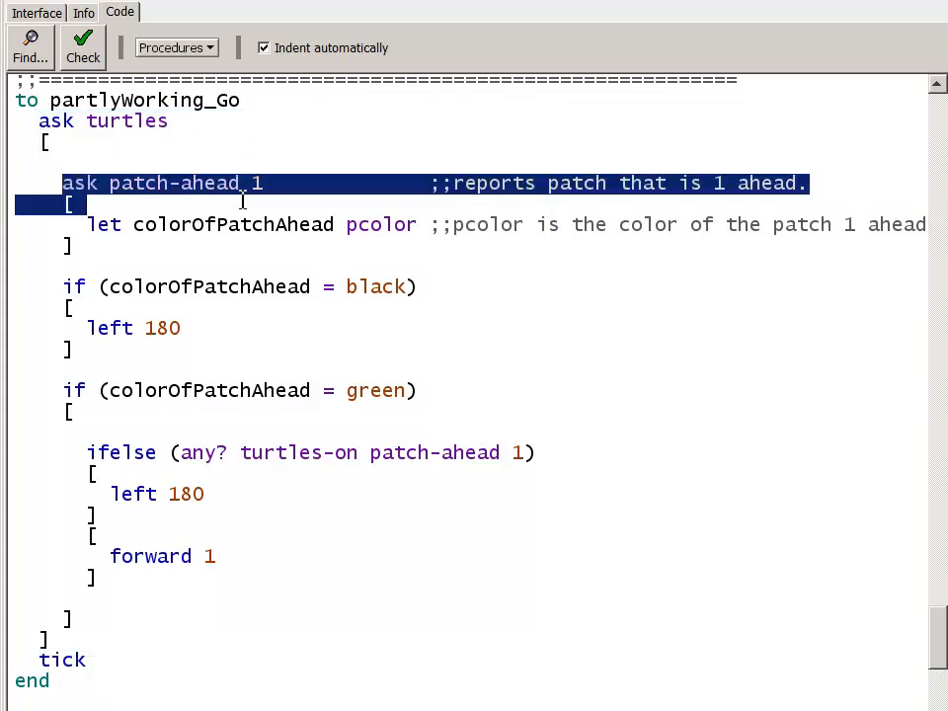
Highlight the patch-color lookup and black-patch turn-around condition in partlyWorking_Go
double_click(174, 182)
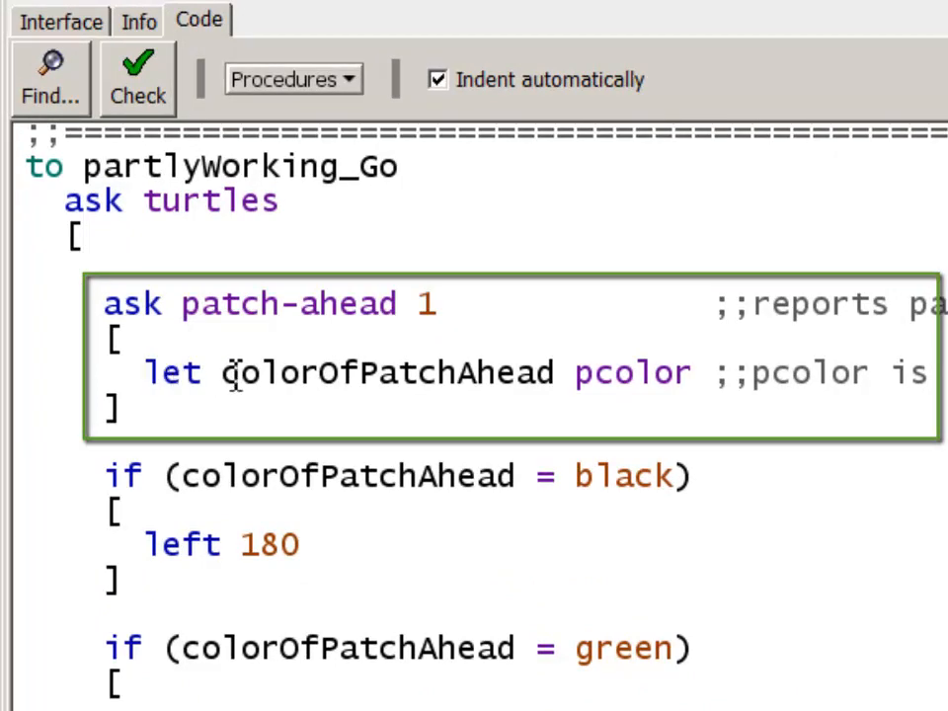
double_click(262, 372)
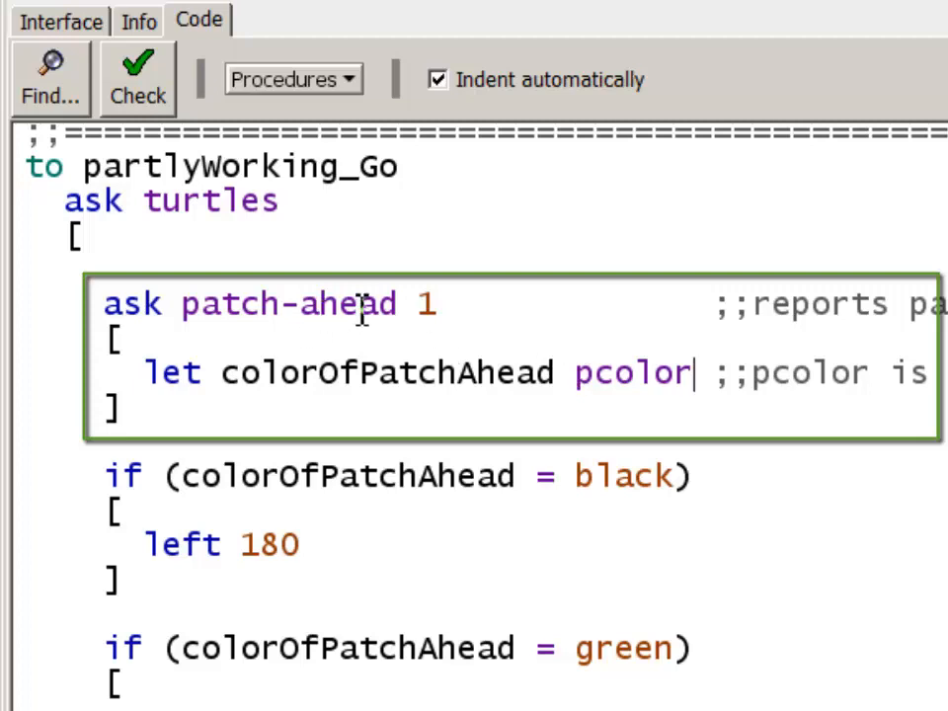
double_click(632, 374)
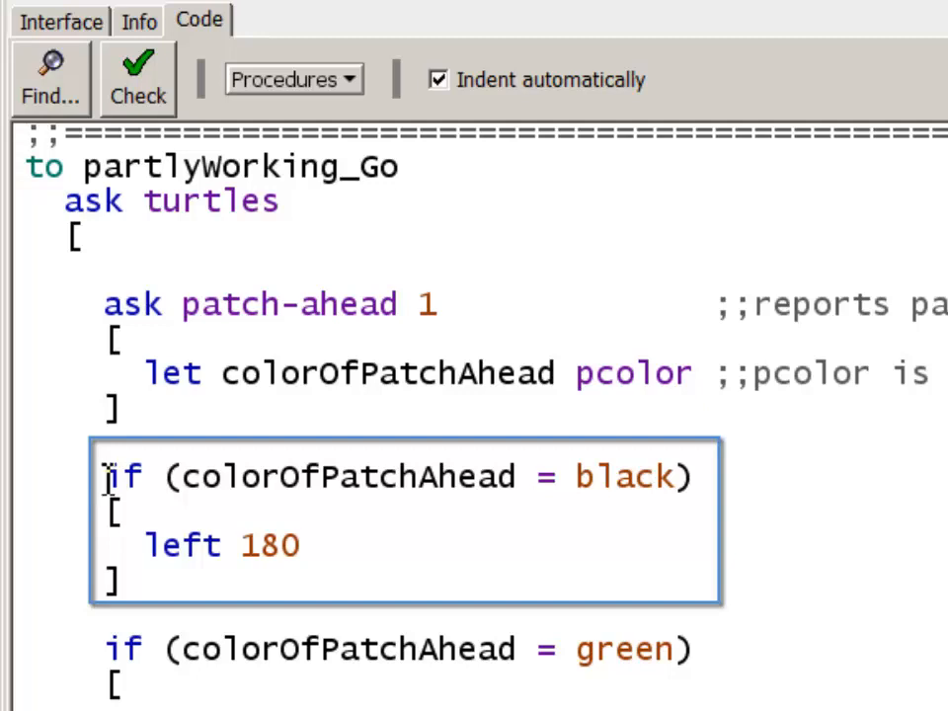
double_click(123, 476)
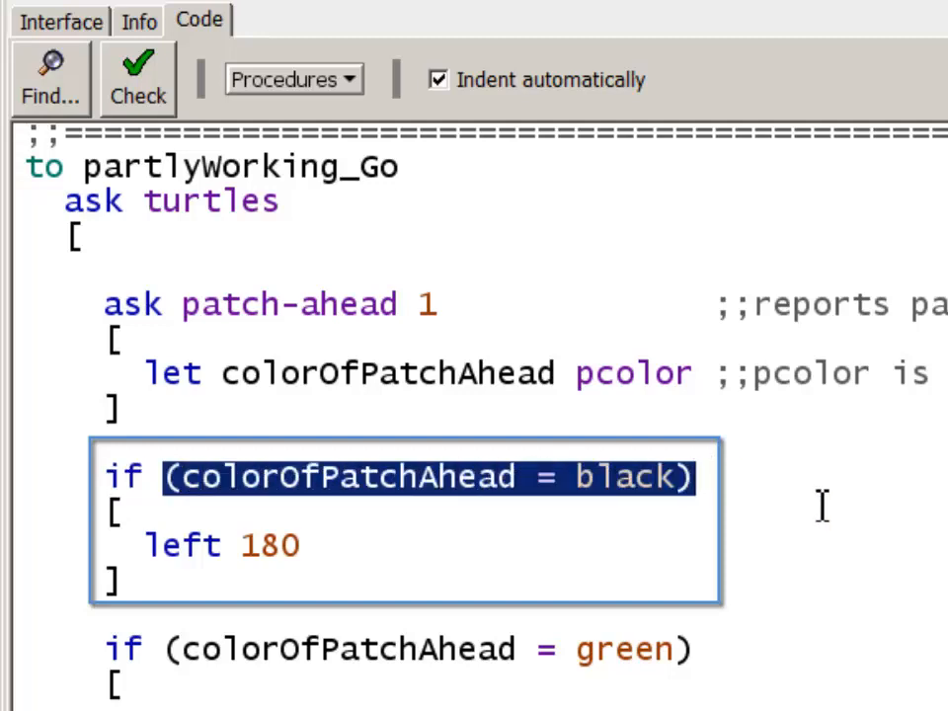
left_click(143, 514)
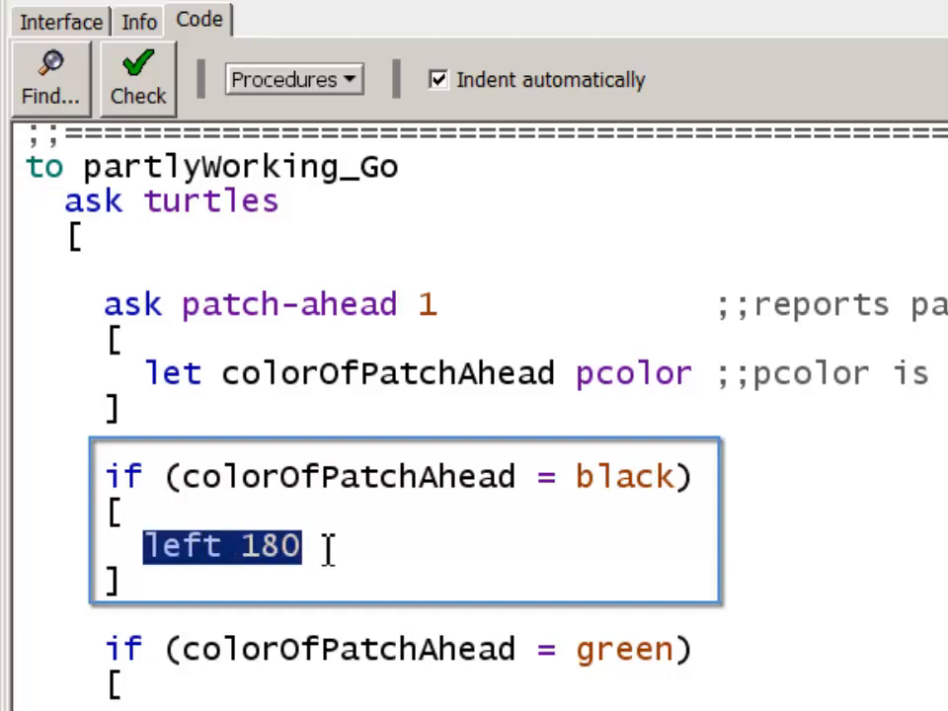
left_click(182, 546)
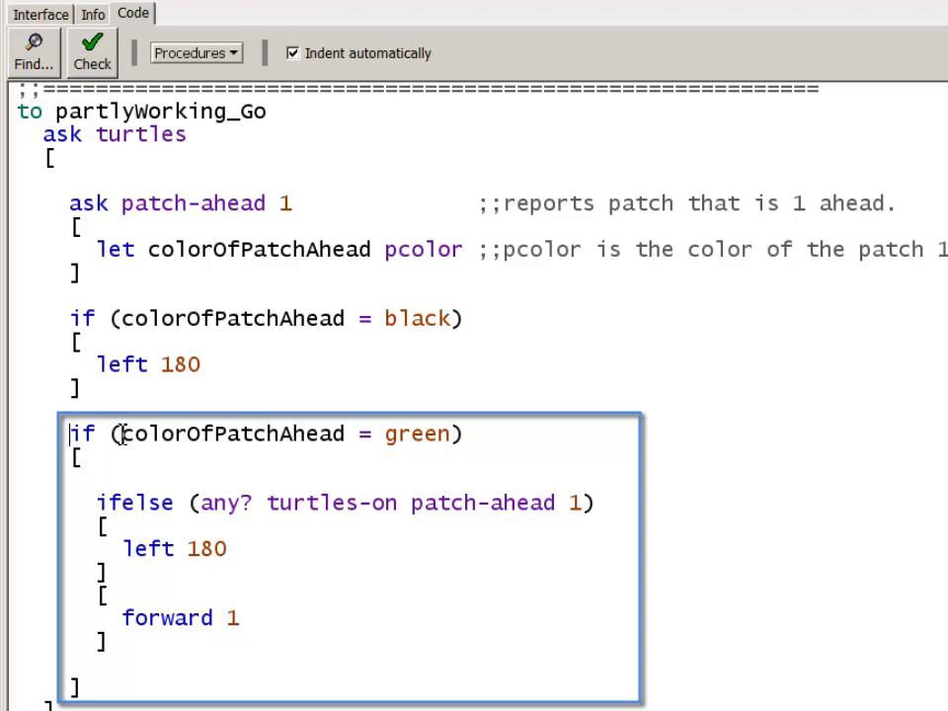
double_click(234, 433)
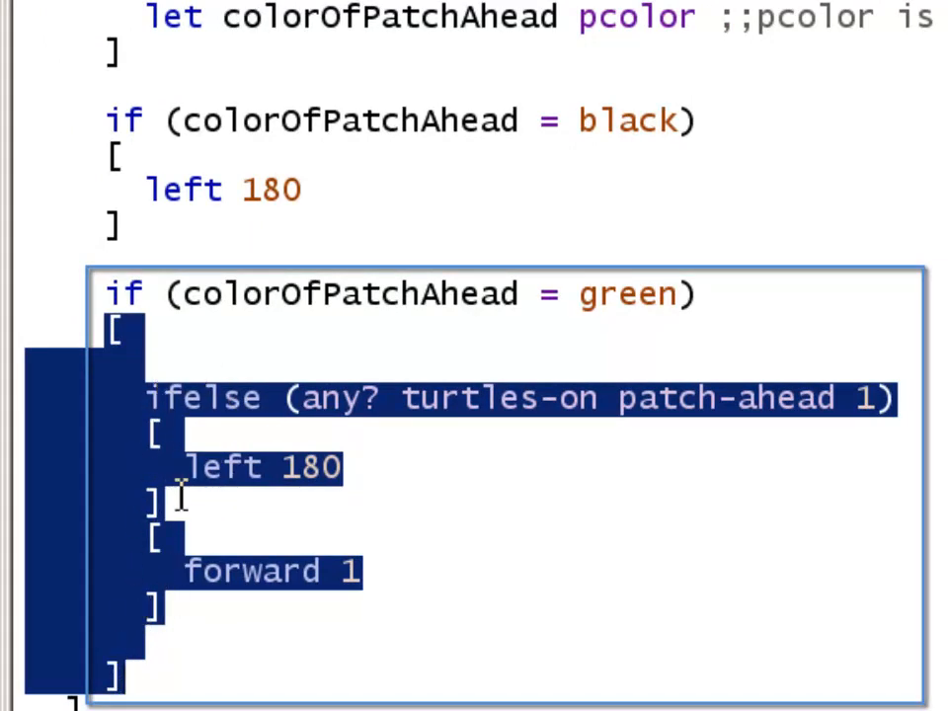
mouse_move(172, 306)
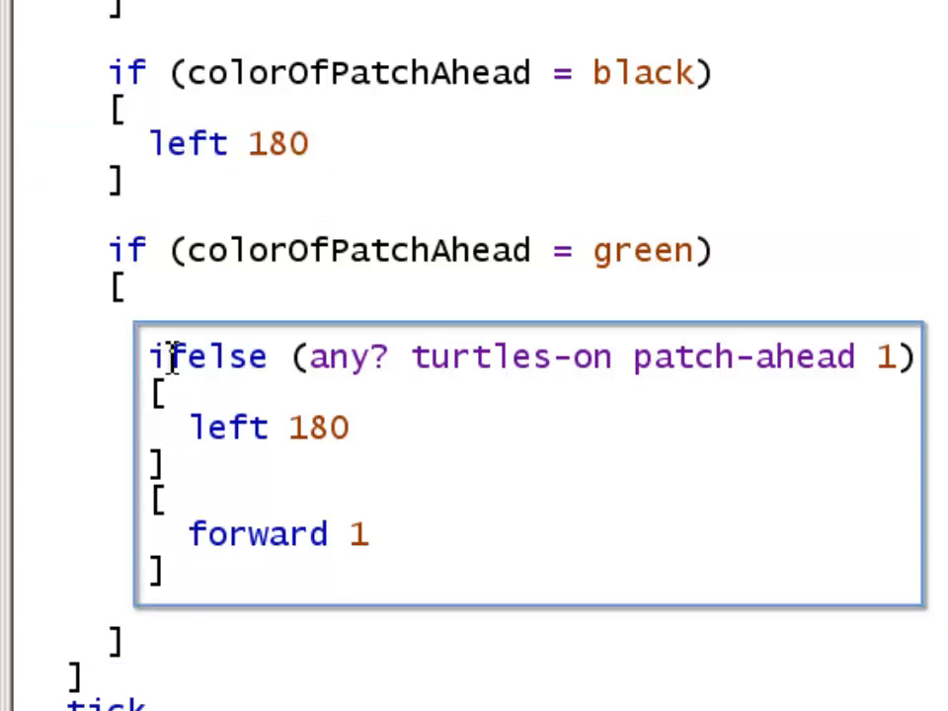
double_click(208, 357)
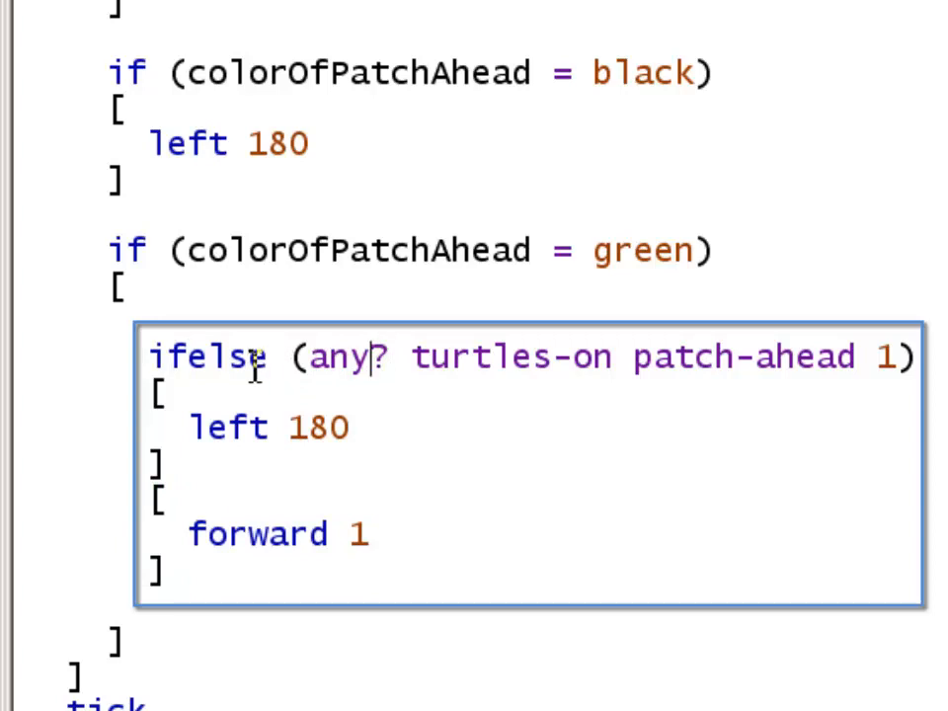
double_click(740, 357)
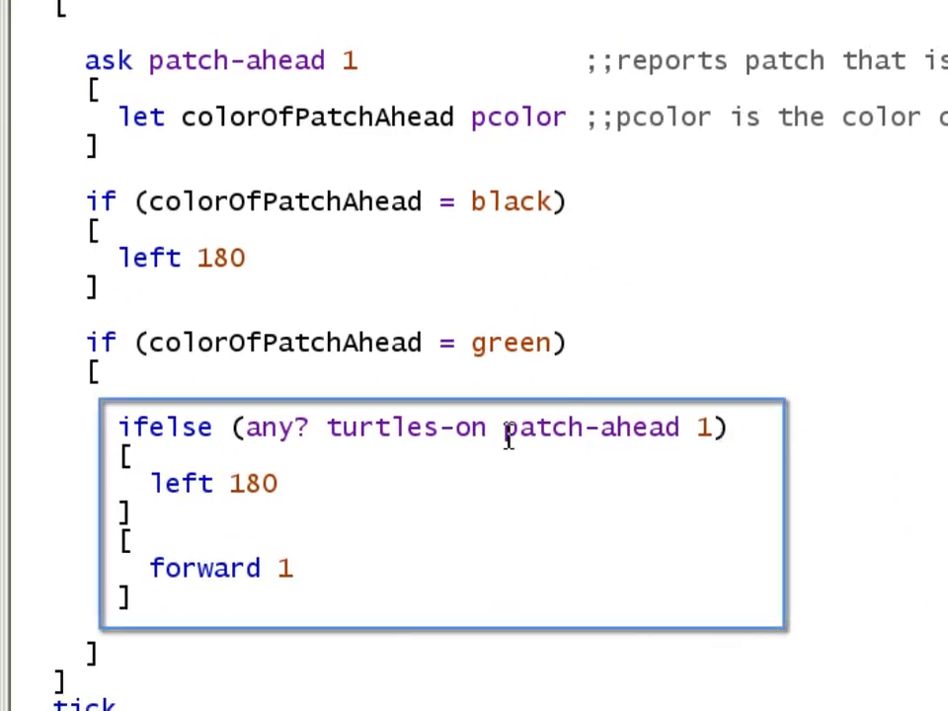
double_click(385, 426)
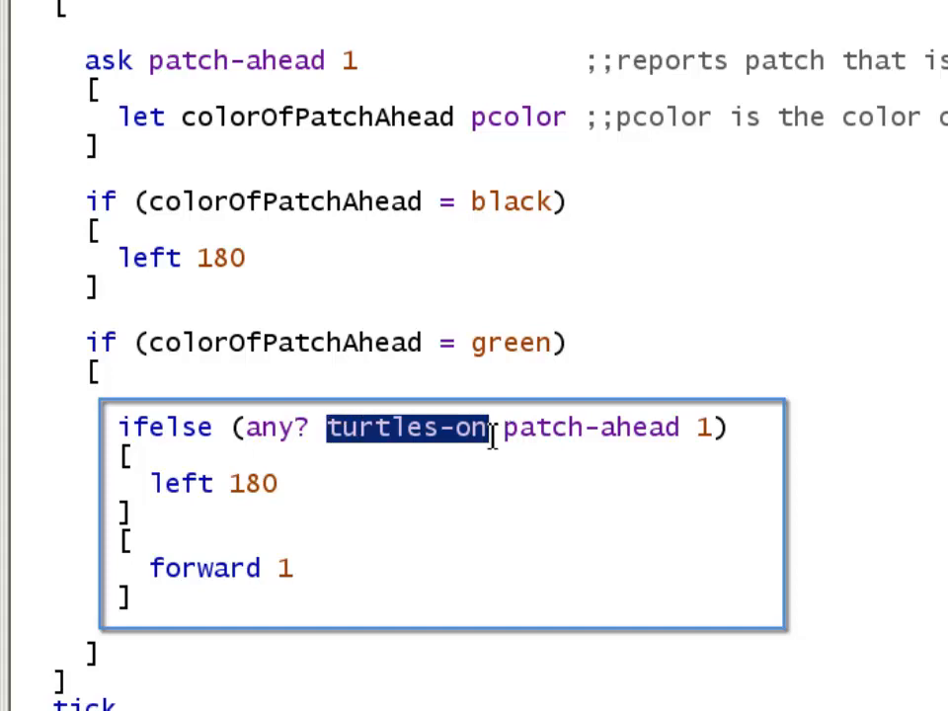
left_click(247, 440)
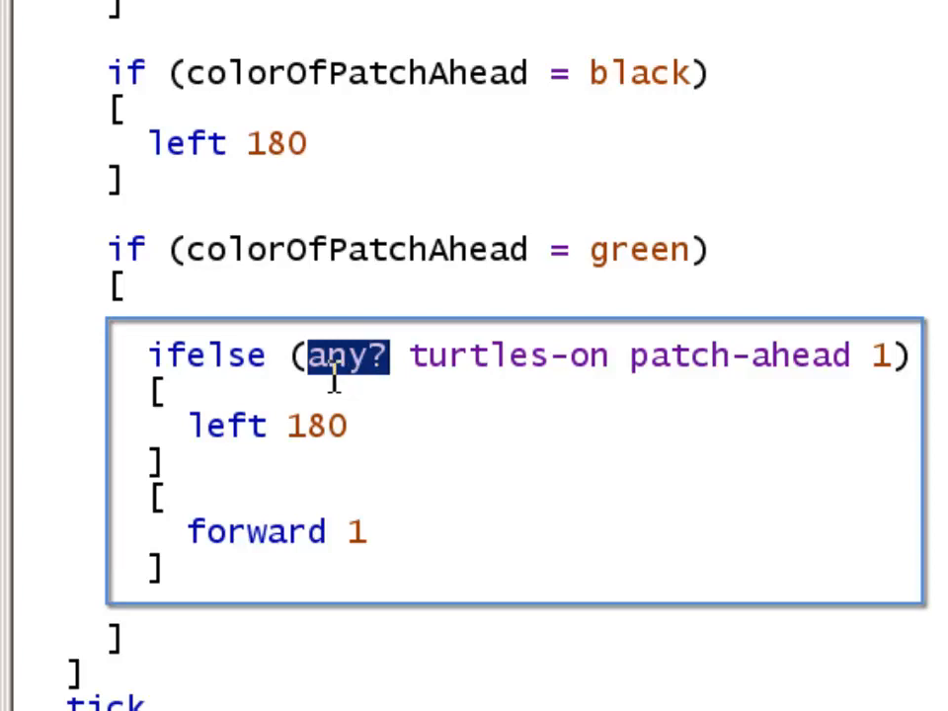
left_click(311, 354)
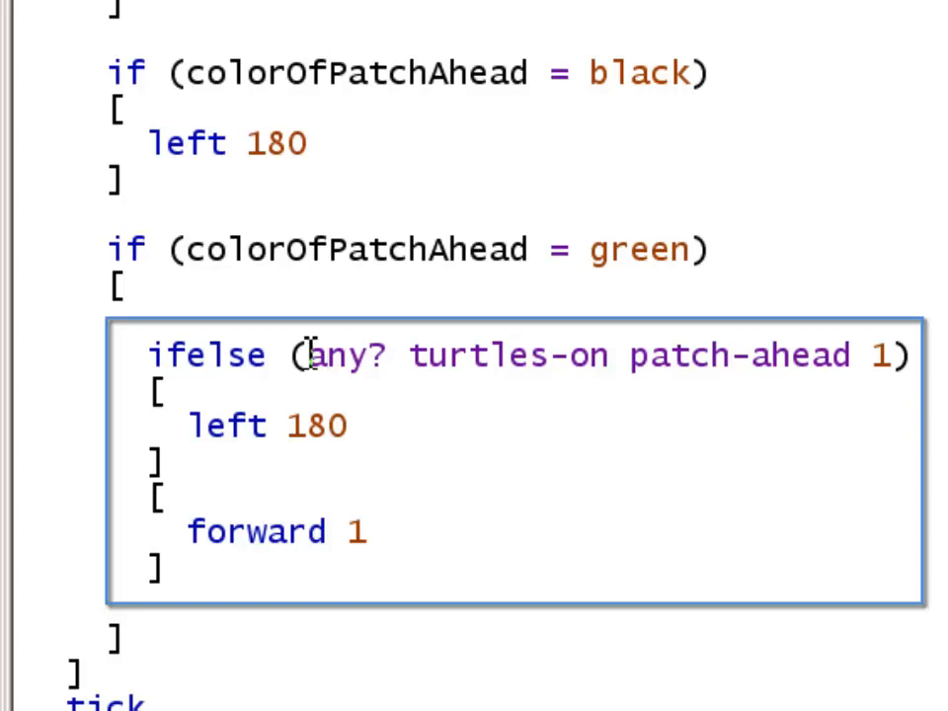
double_click(340, 355)
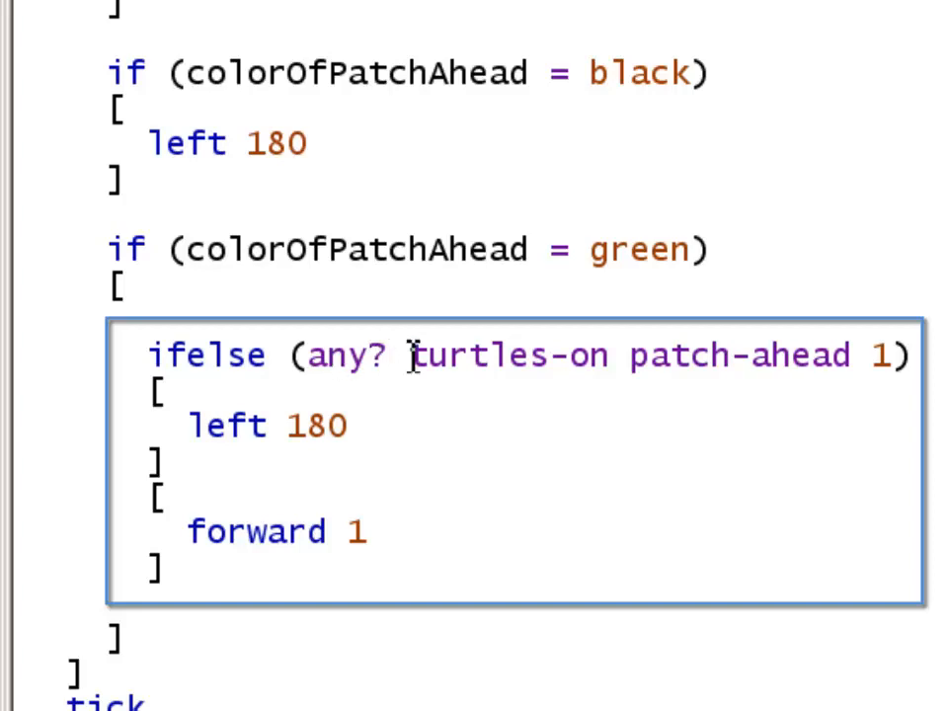
left_click_drag(311, 355, 894, 355)
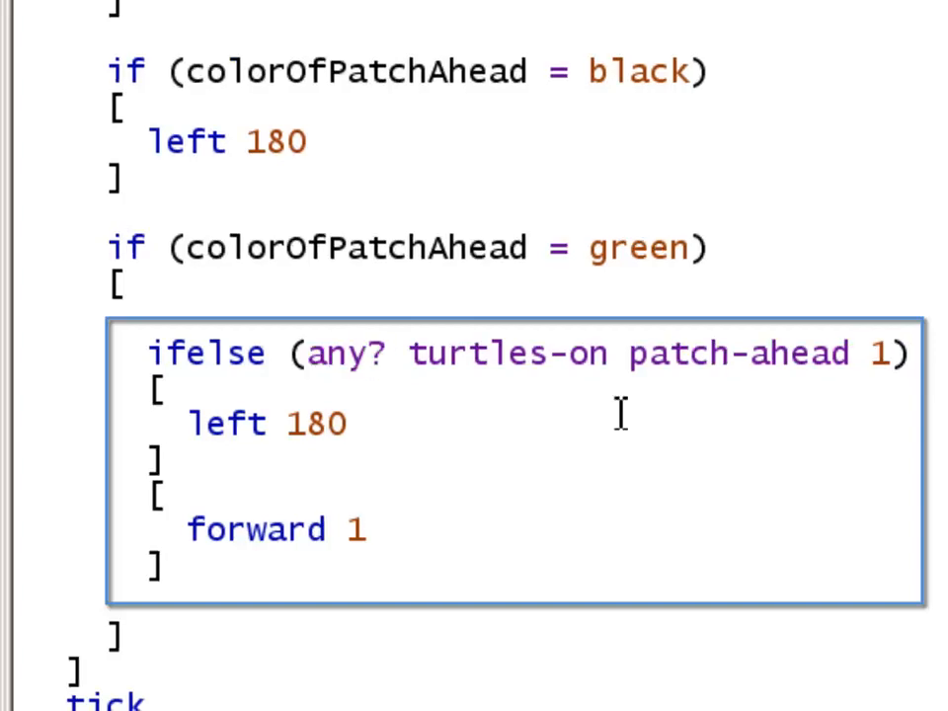
double_click(741, 353)
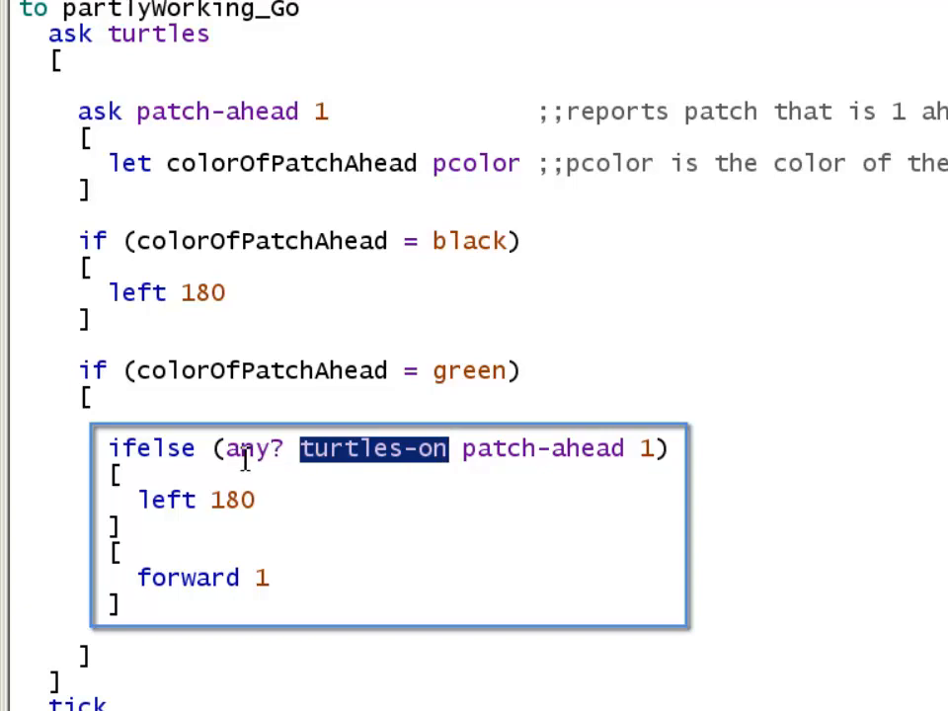
mouse_move(229, 448)
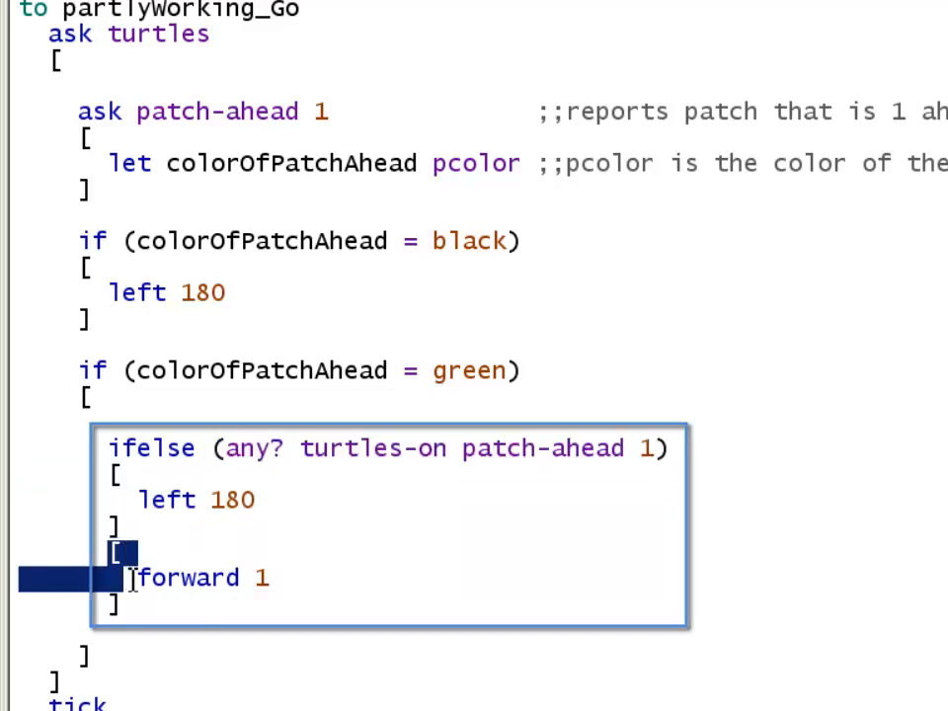
double_click(188, 579)
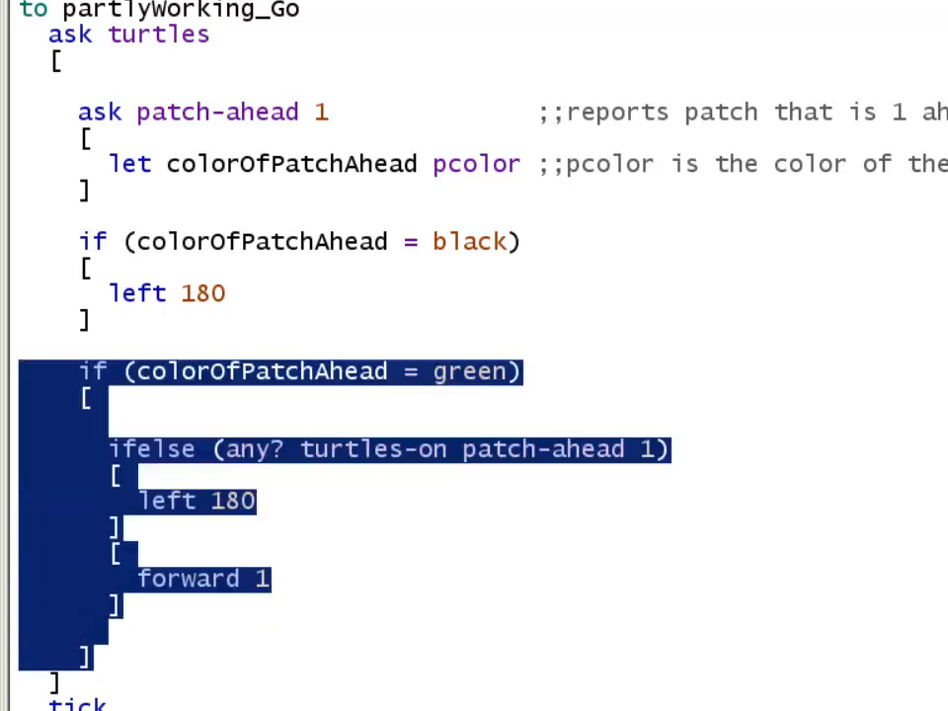
scroll("down", 3)
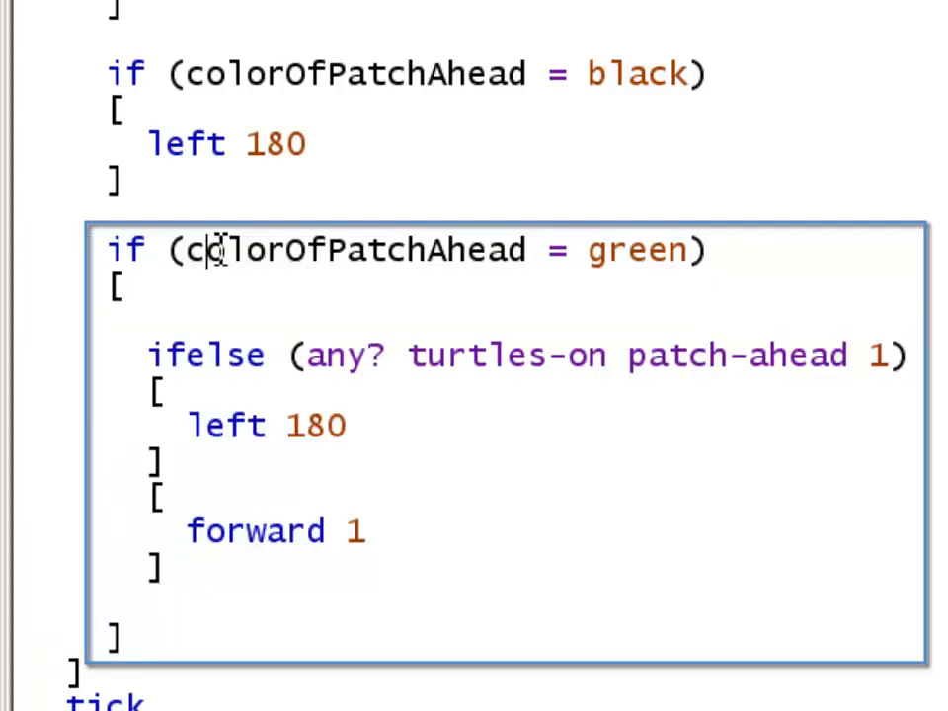
double_click(207, 355)
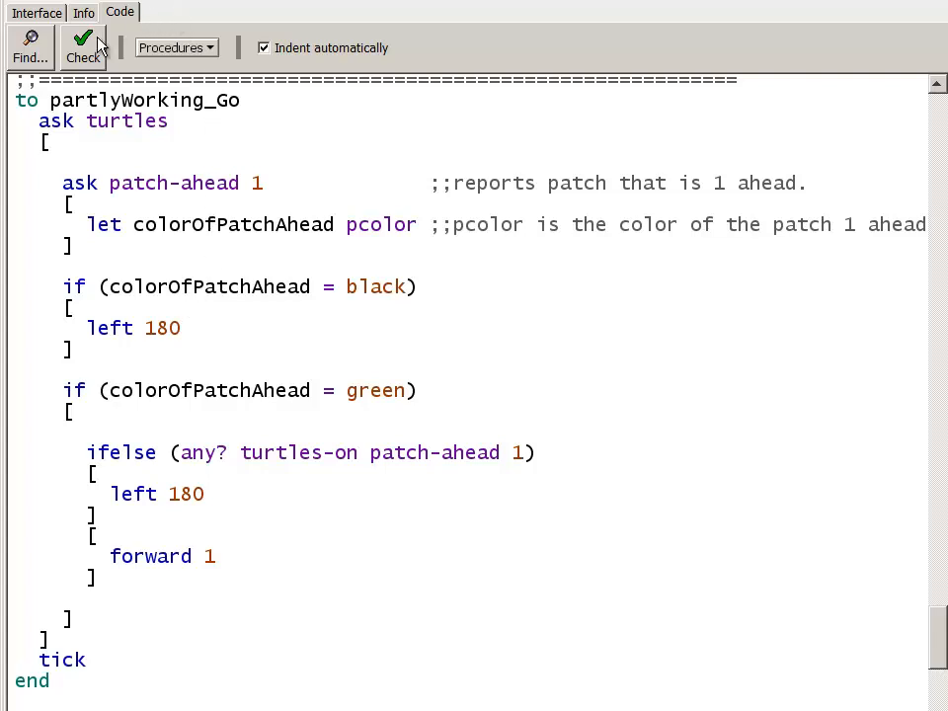
left_click(83, 47)
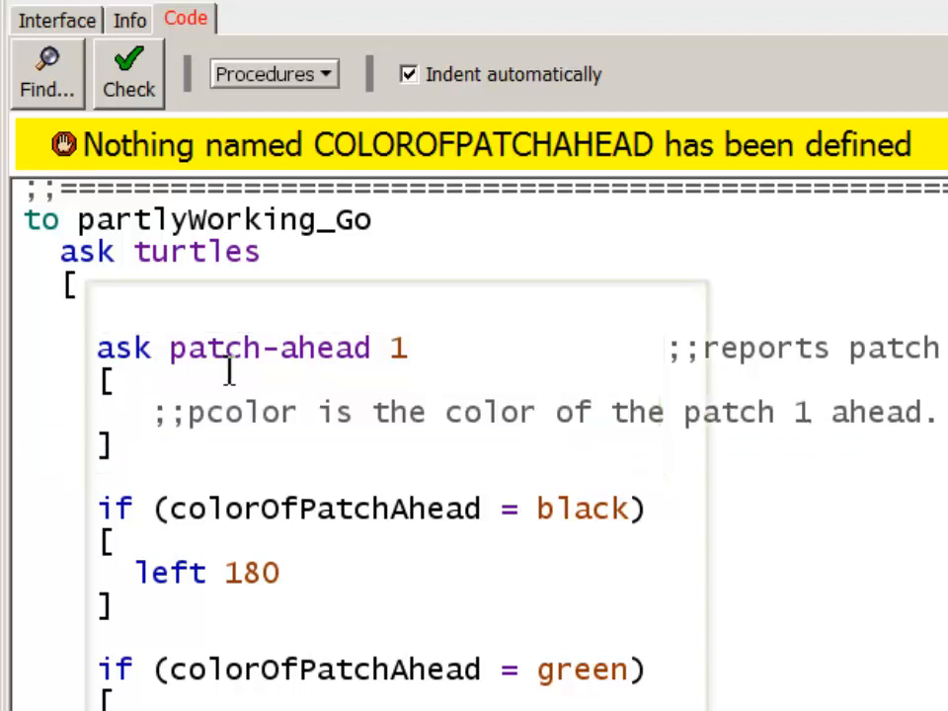
type("let colorOfPatchAhead pcolor")
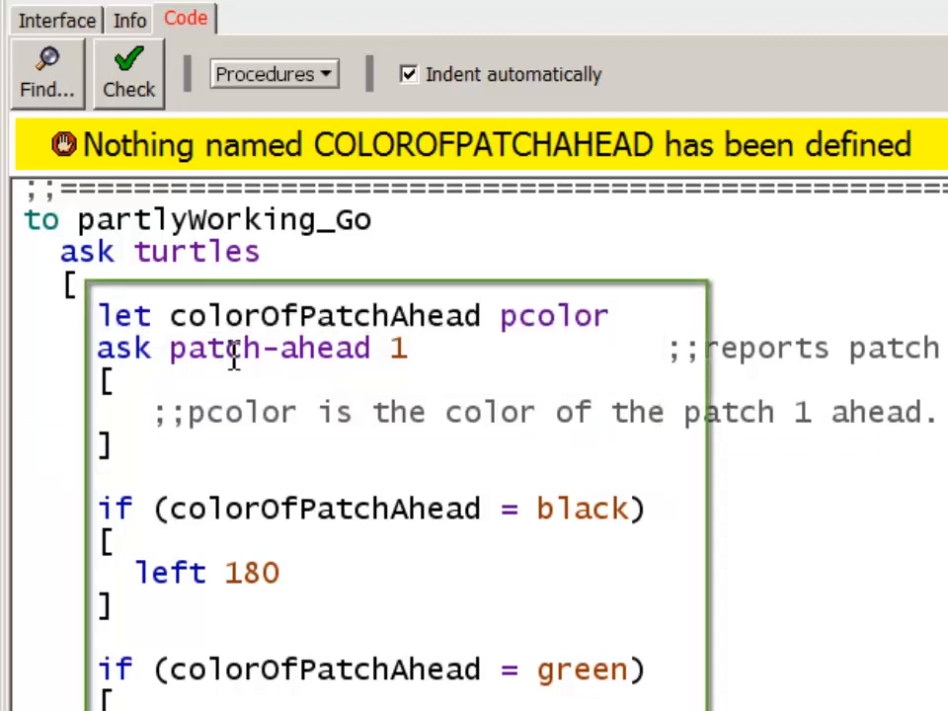
Recheck the code so the 'Nothing named COLOROFPATCHAHEAD' error clears
left_click(127, 74)
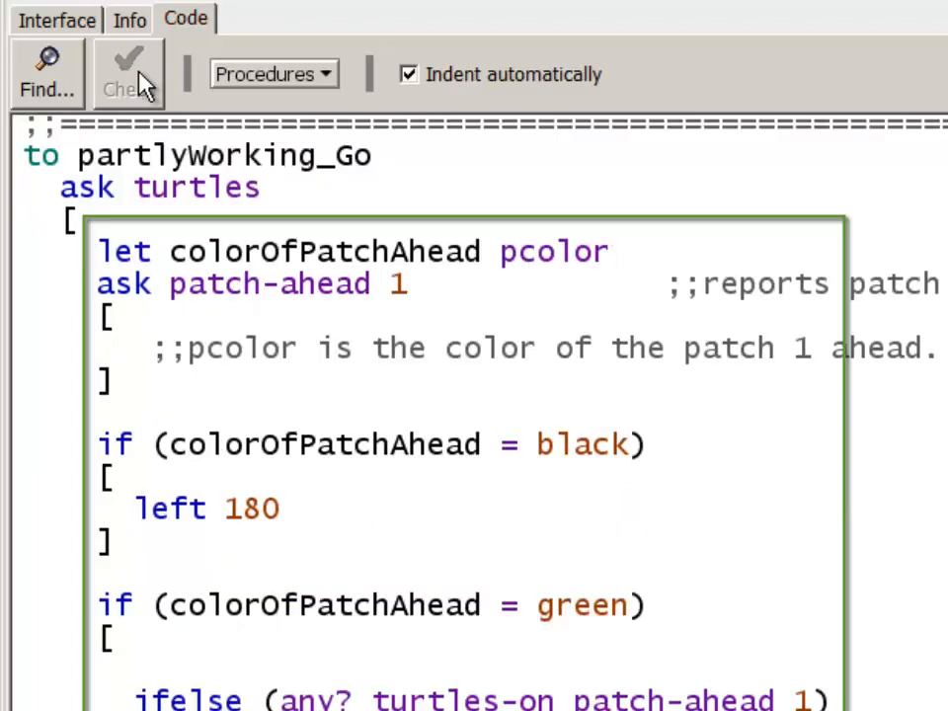
left_click(613, 251)
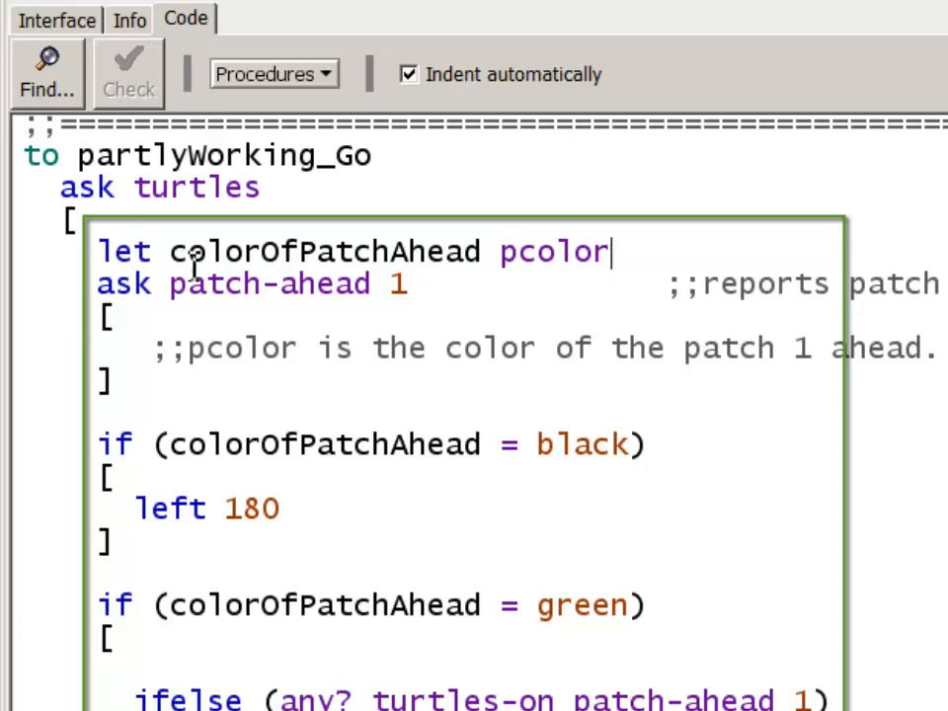
mouse_move(119, 250)
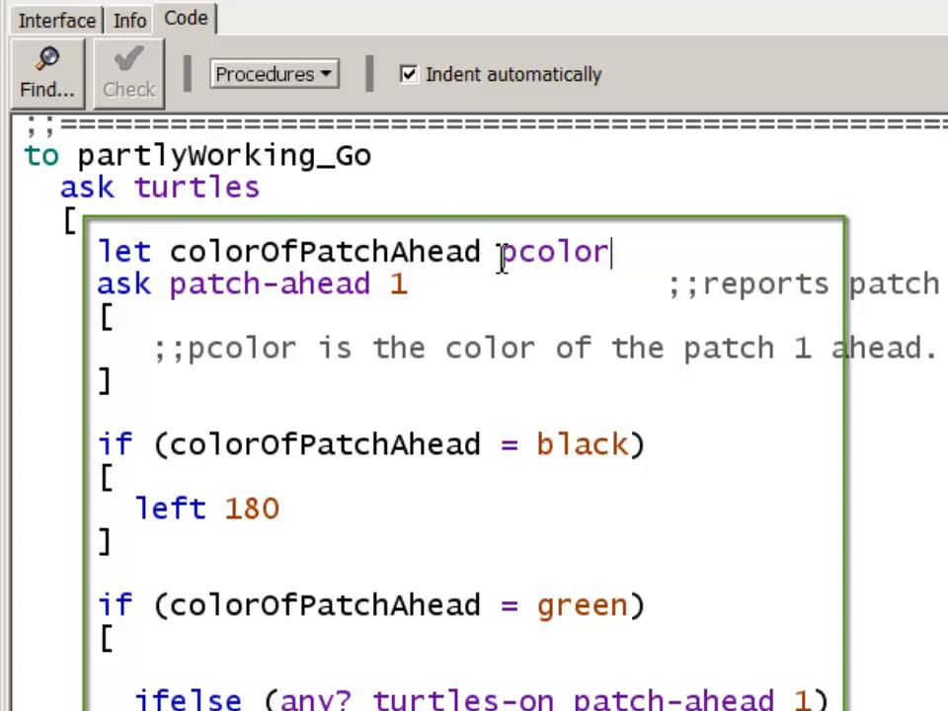
mouse_move(499, 252)
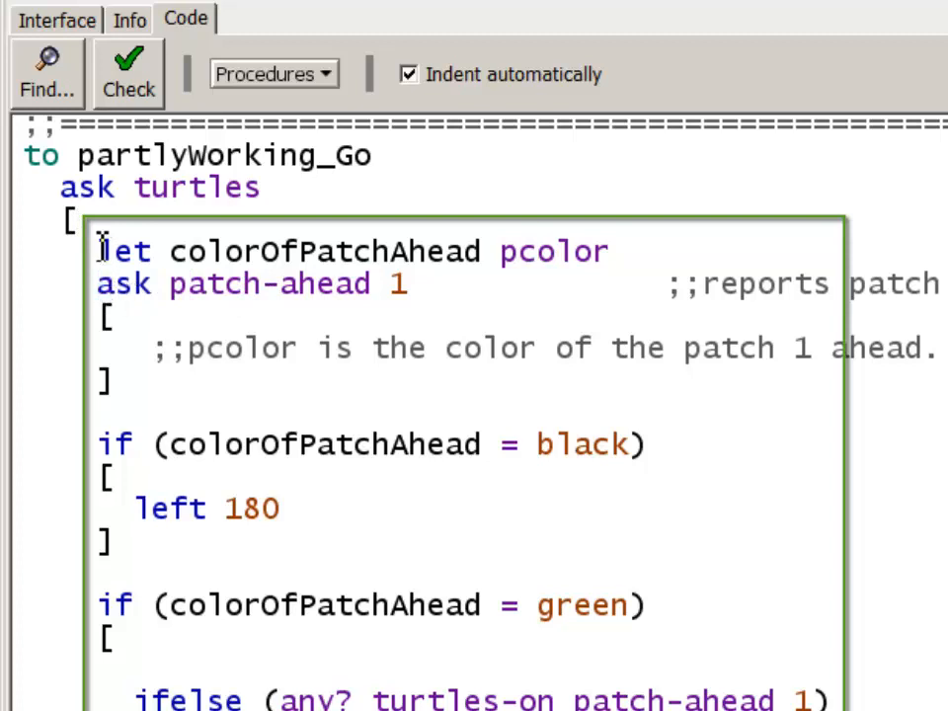
mouse_move(210, 250)
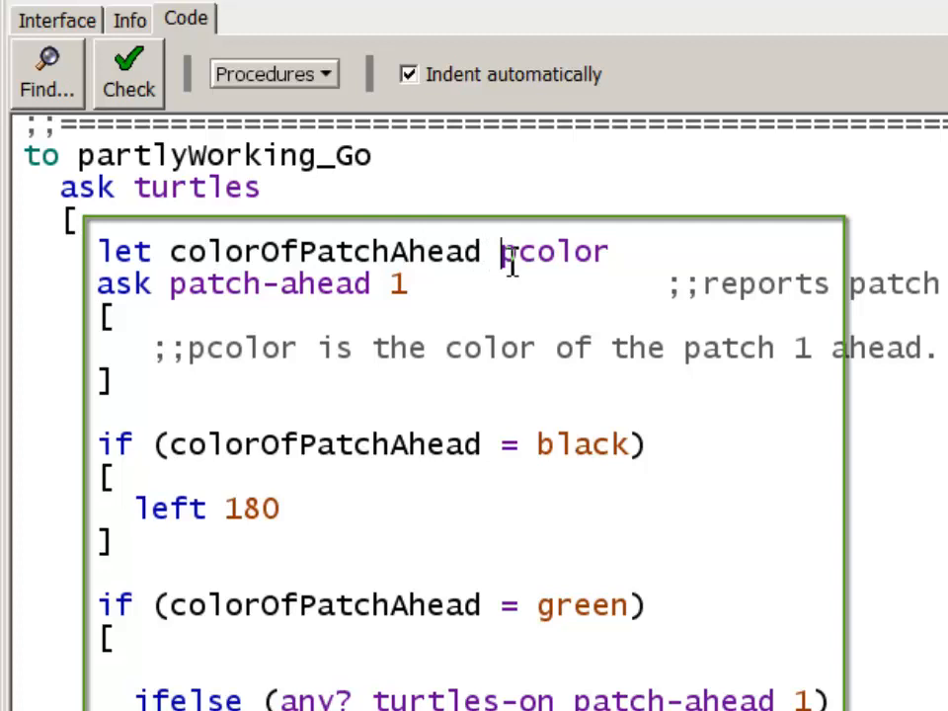
Initialize colorOfPatchAhead to green in the let line and recheck the code
double_click(553, 251)
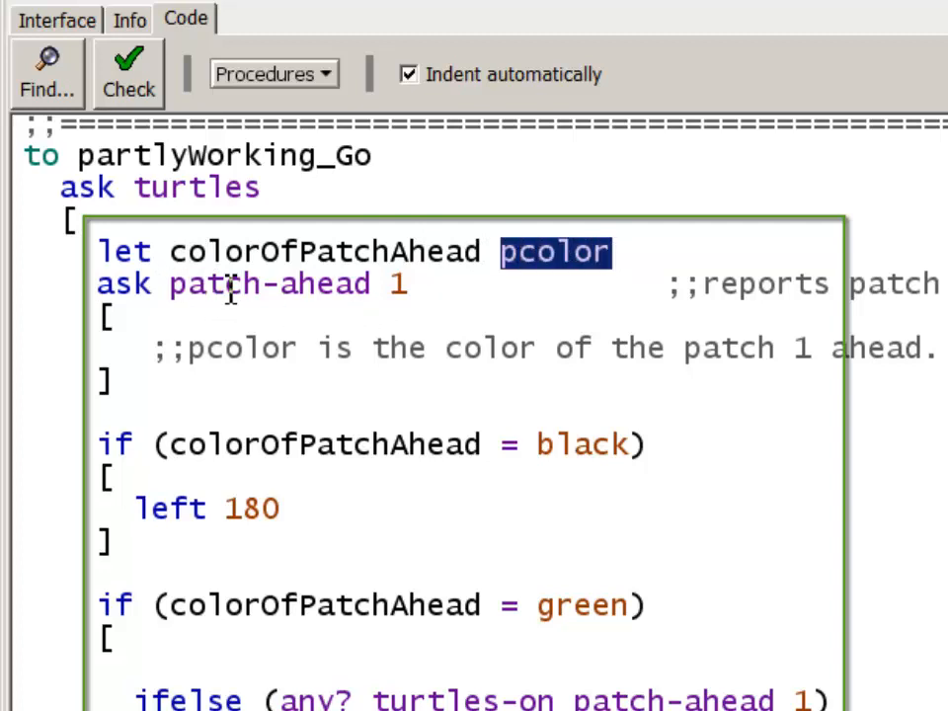
type("gre")
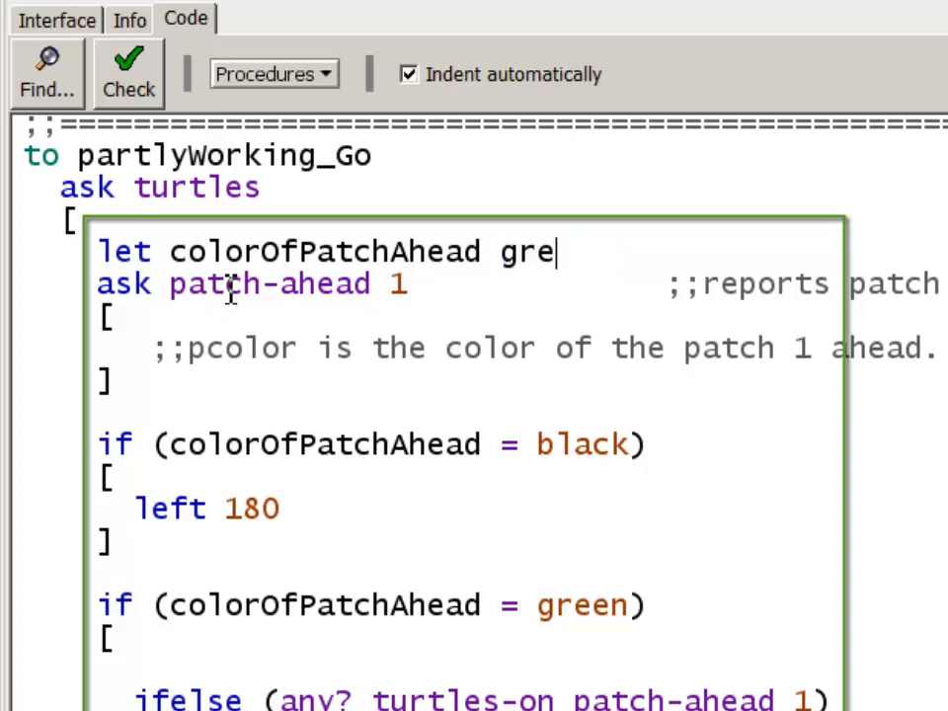
type("en")
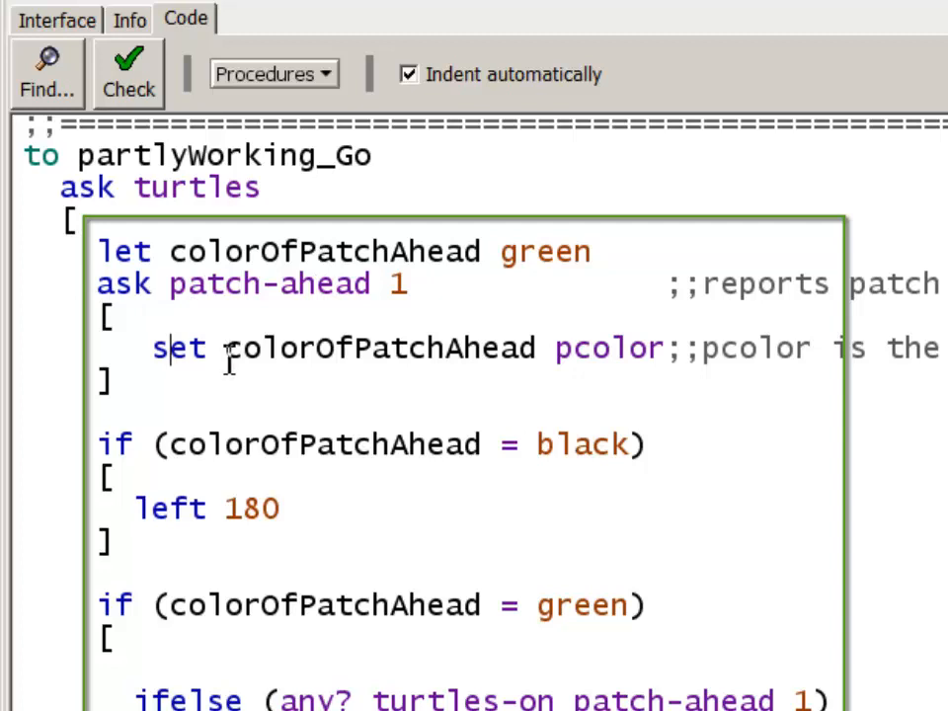
mouse_move(587, 351)
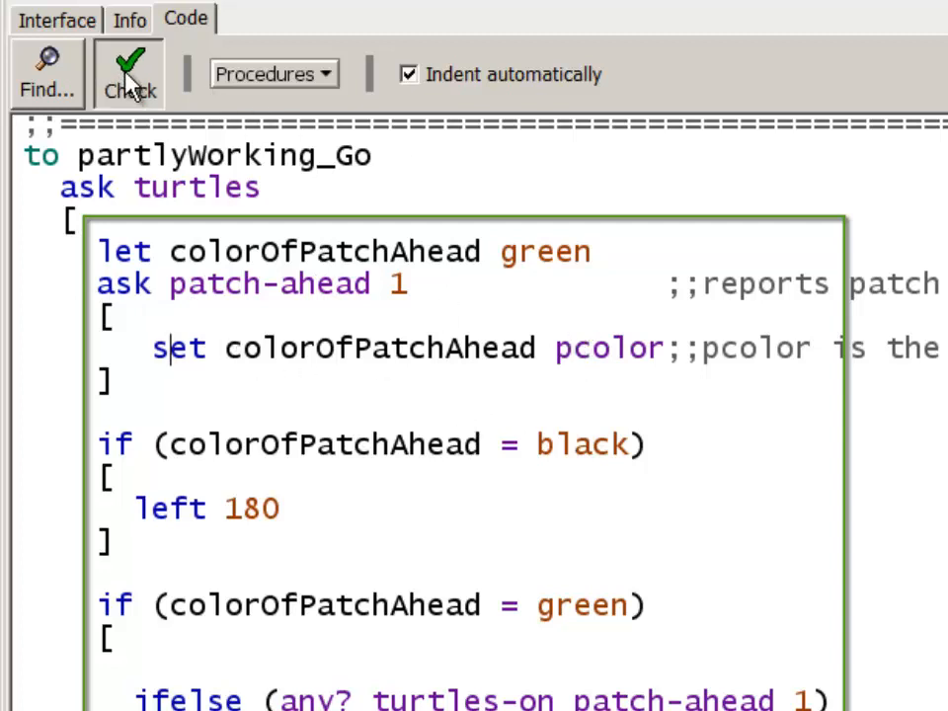
left_click(128, 74)
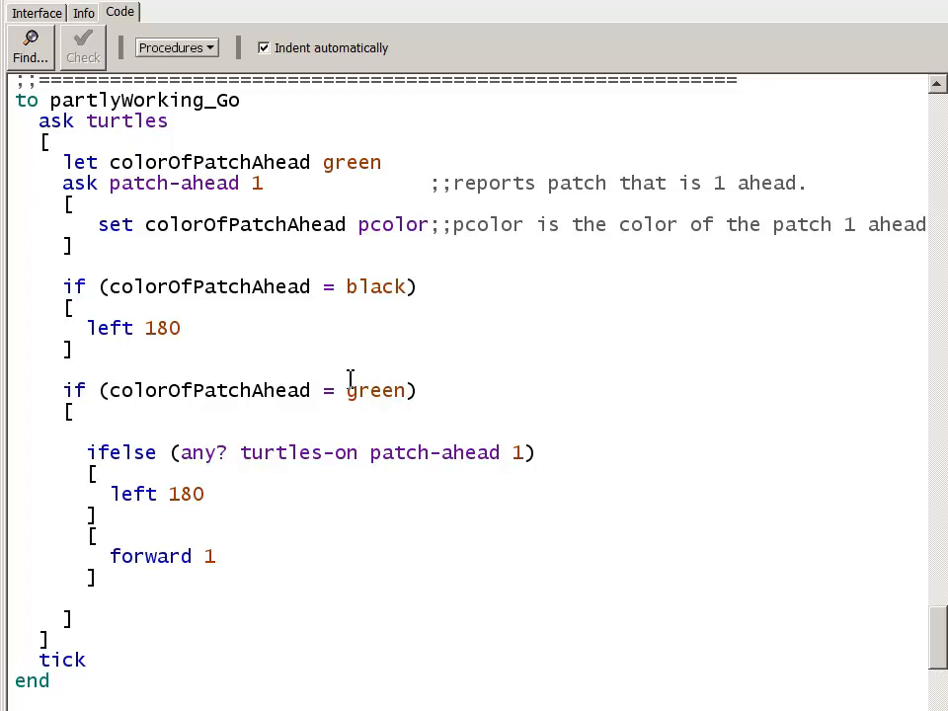
Run setup_2Black and partlyWorking_Go so the turtle bounces between the black patches, then stop it
left_click(37, 12)
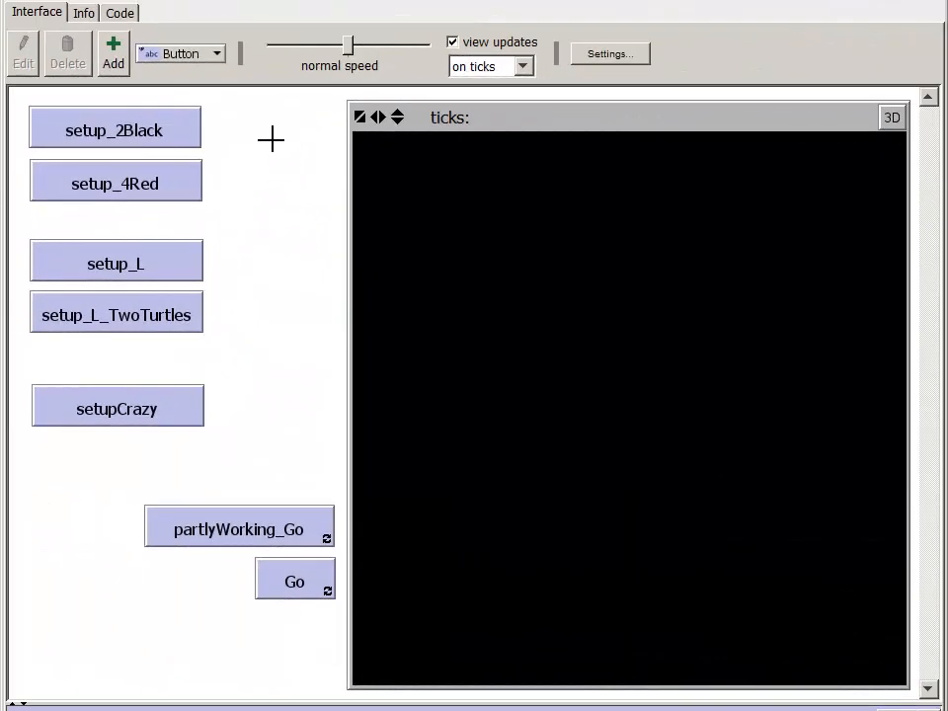
left_click(114, 129)
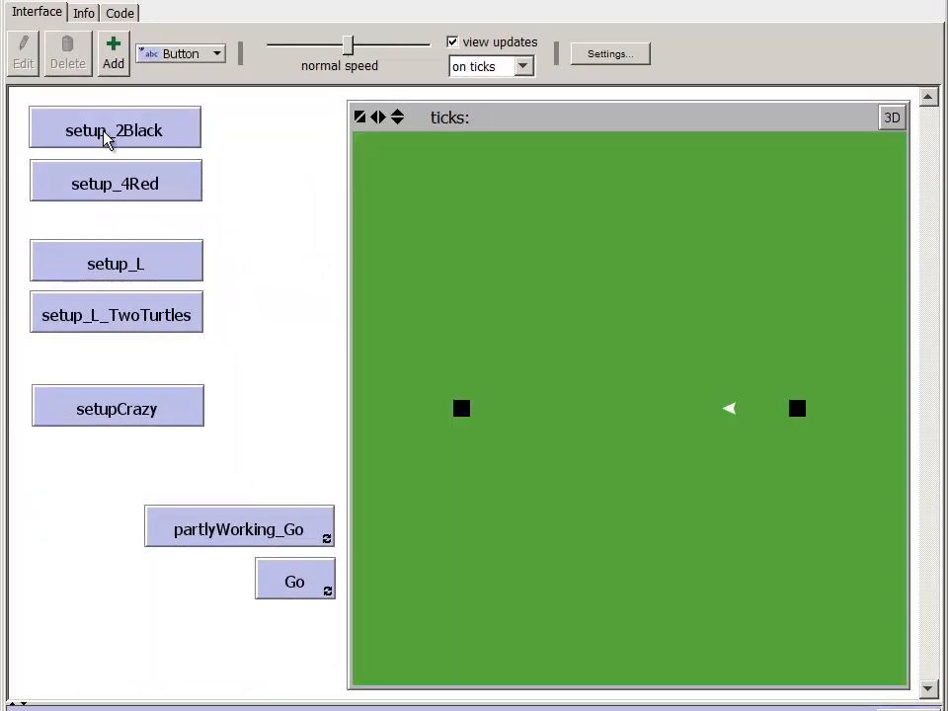
left_click(114, 129)
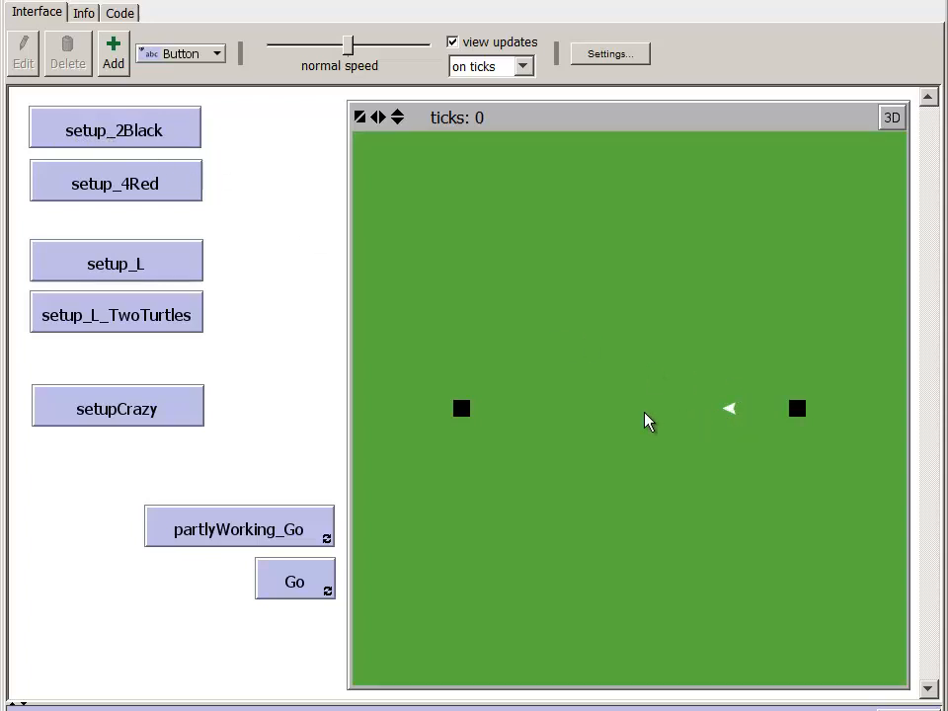
mouse_move(622, 419)
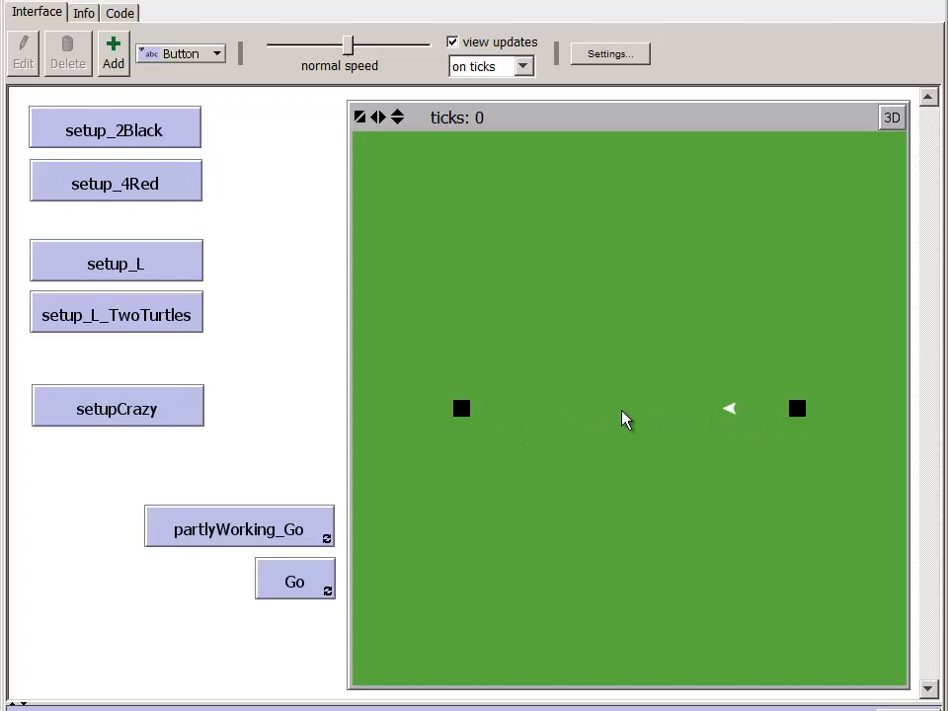
left_click(239, 528)
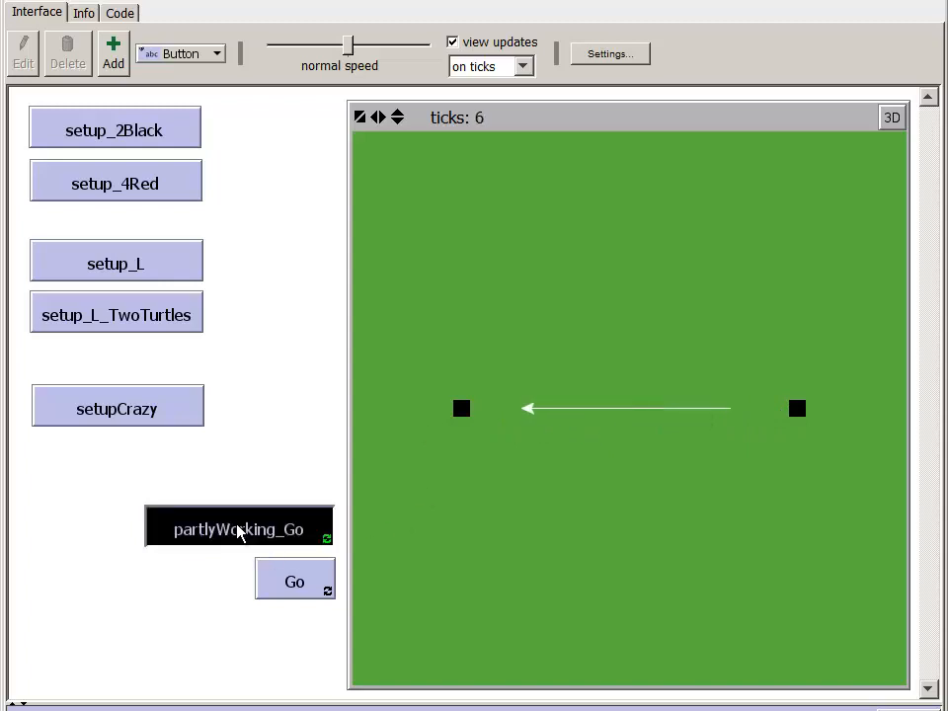
left_click(237, 530)
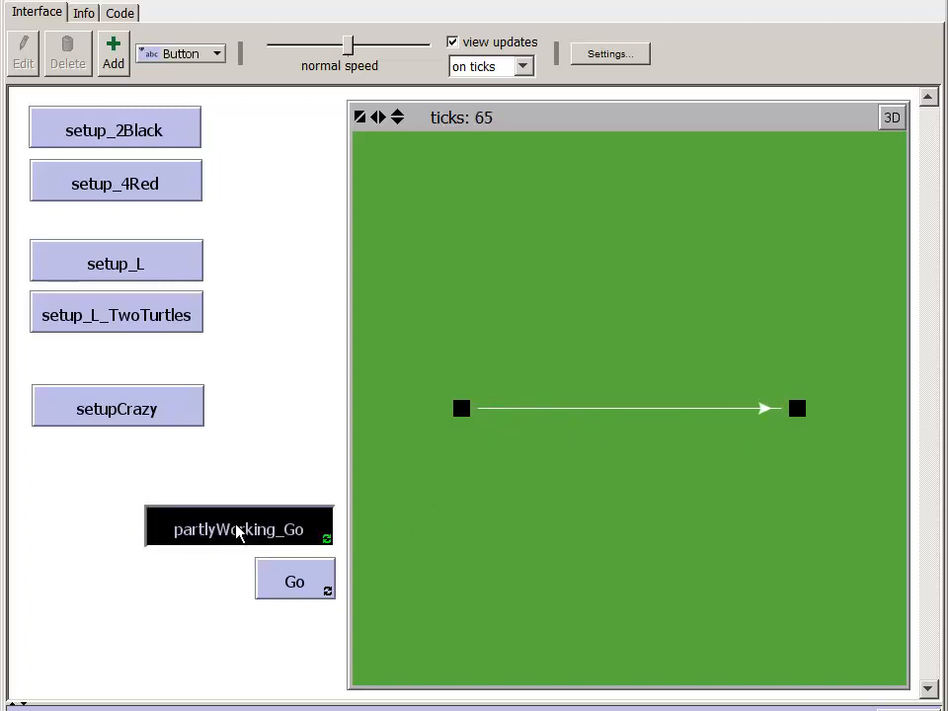
left_click(116, 12)
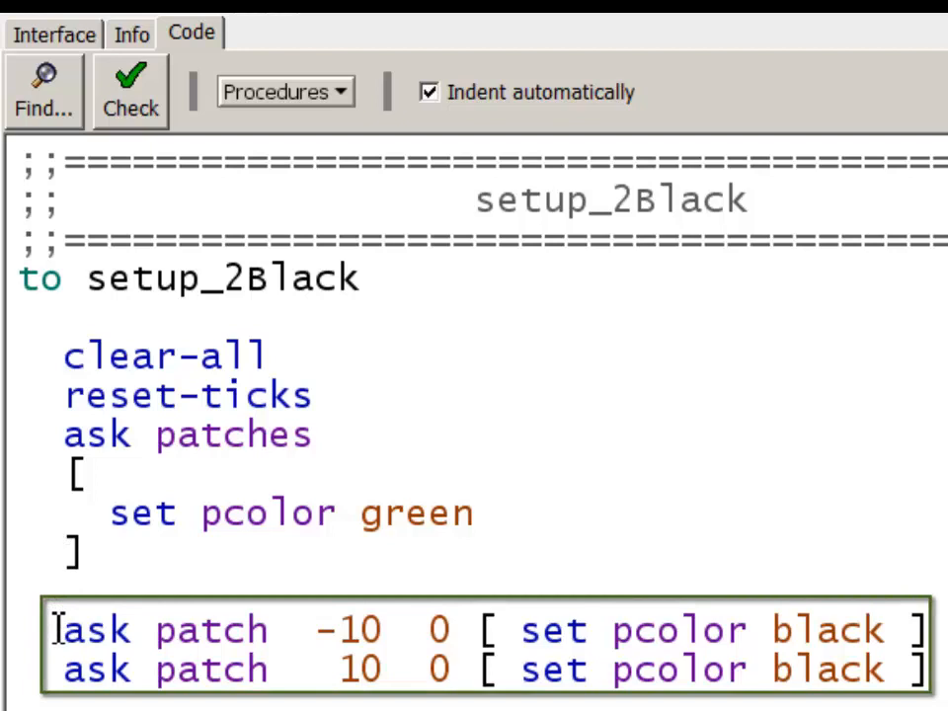
mouse_move(62, 642)
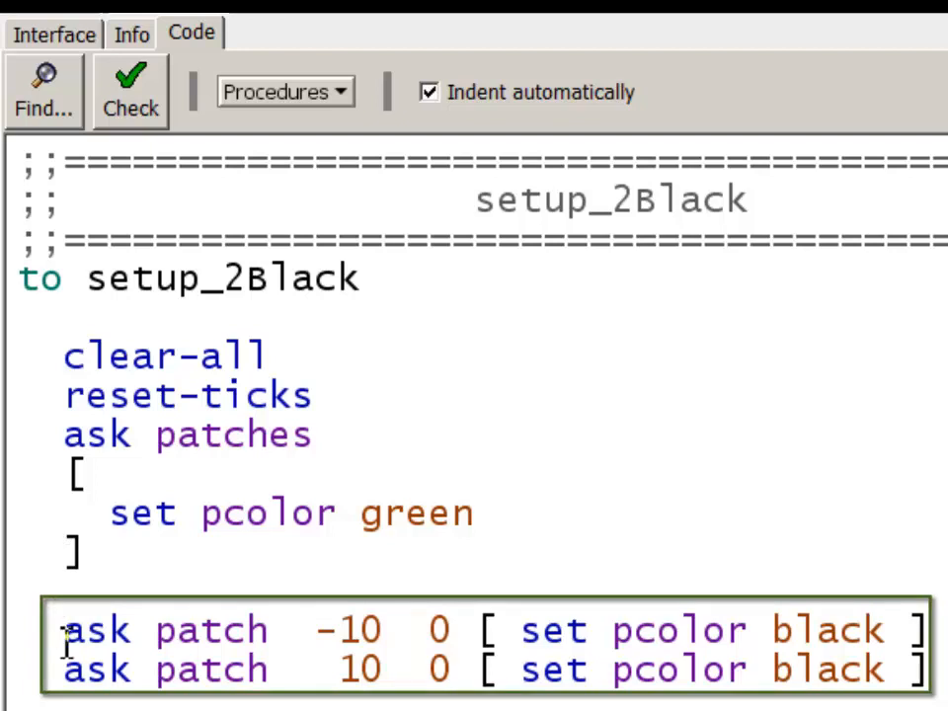
mouse_move(67, 636)
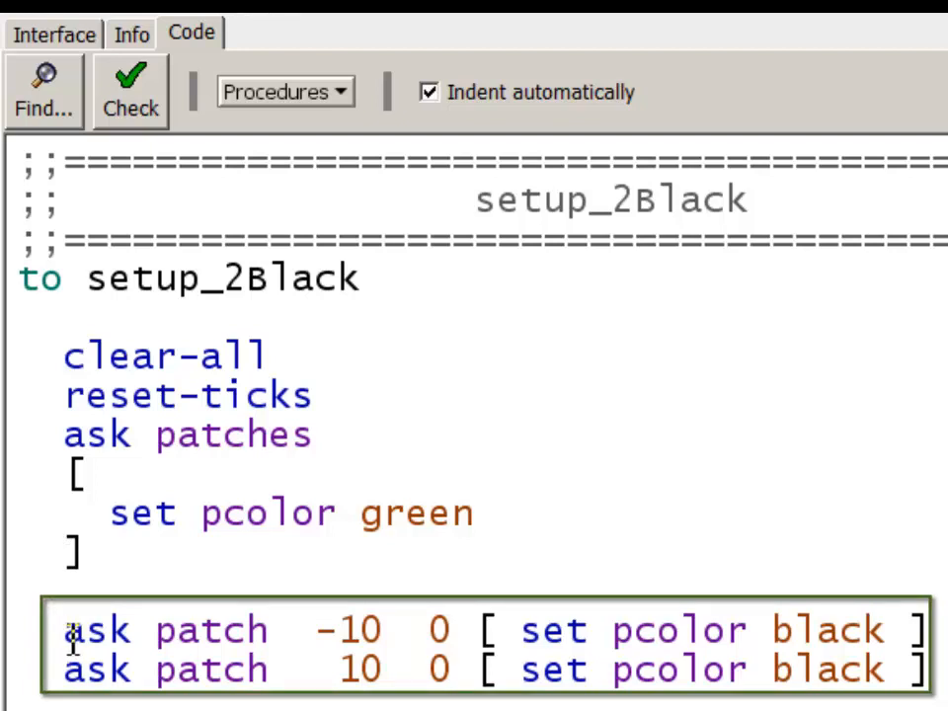
Highlight the first ask patch line in setup_2Black, then clear the selection
double_click(345, 630)
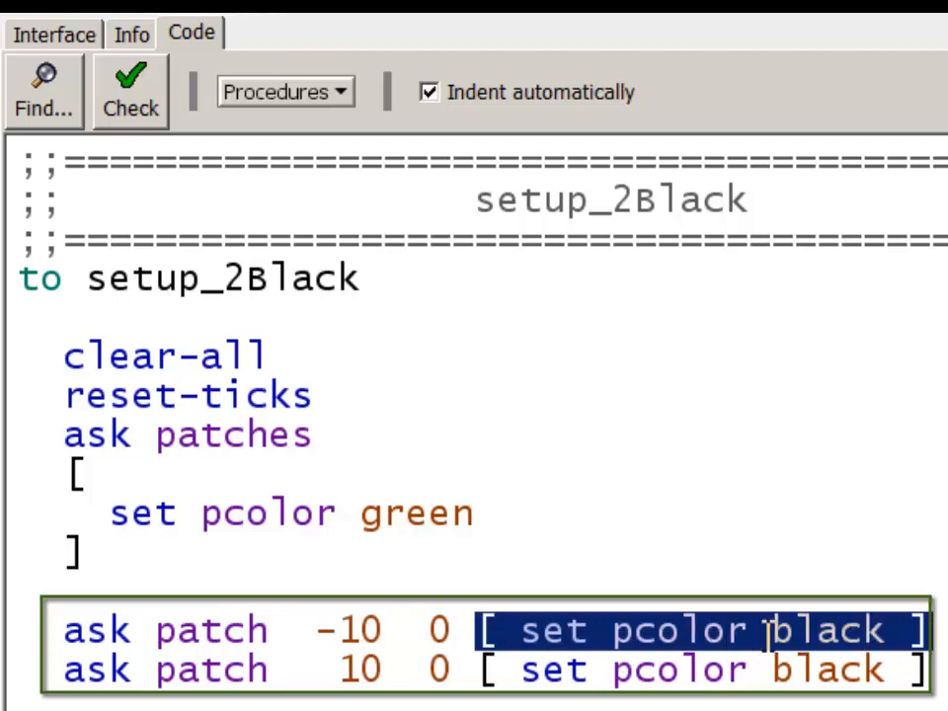
left_click(62, 669)
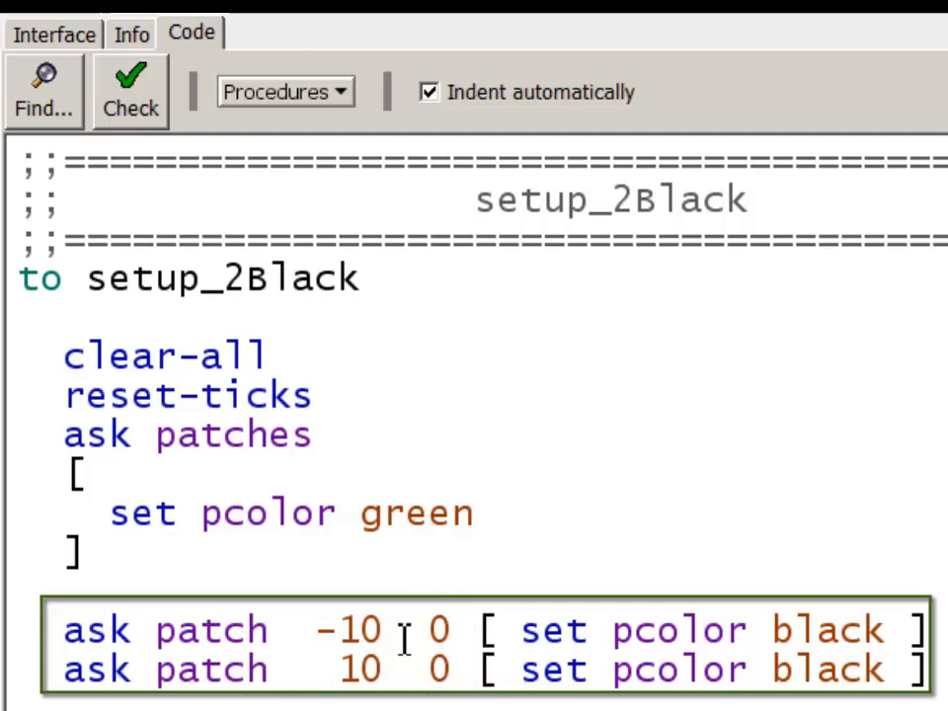
mouse_move(385, 669)
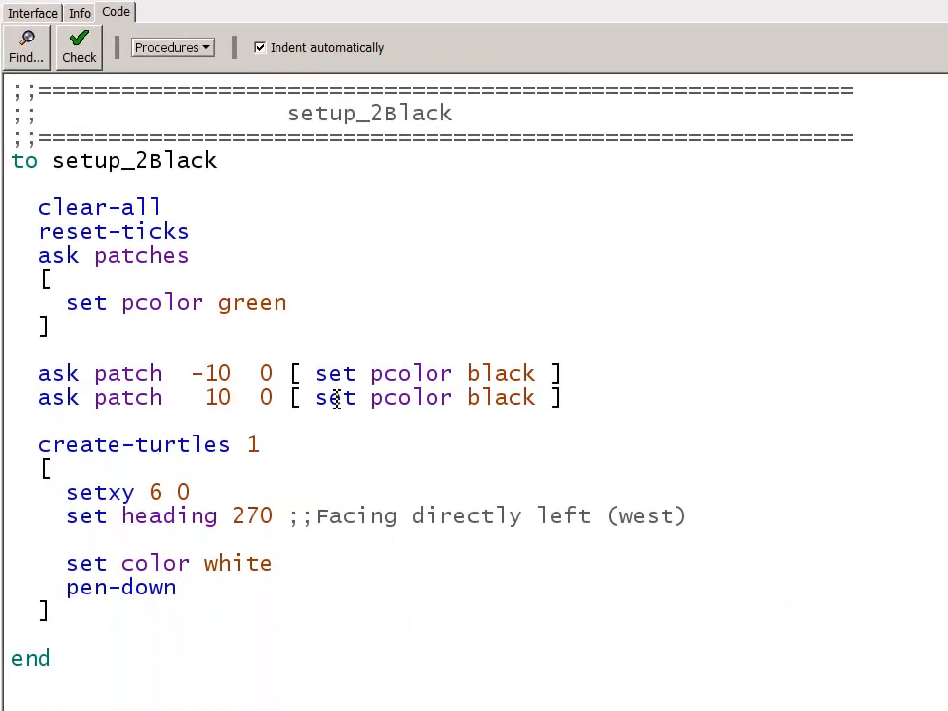
left_click_drag(39, 405, 691, 641)
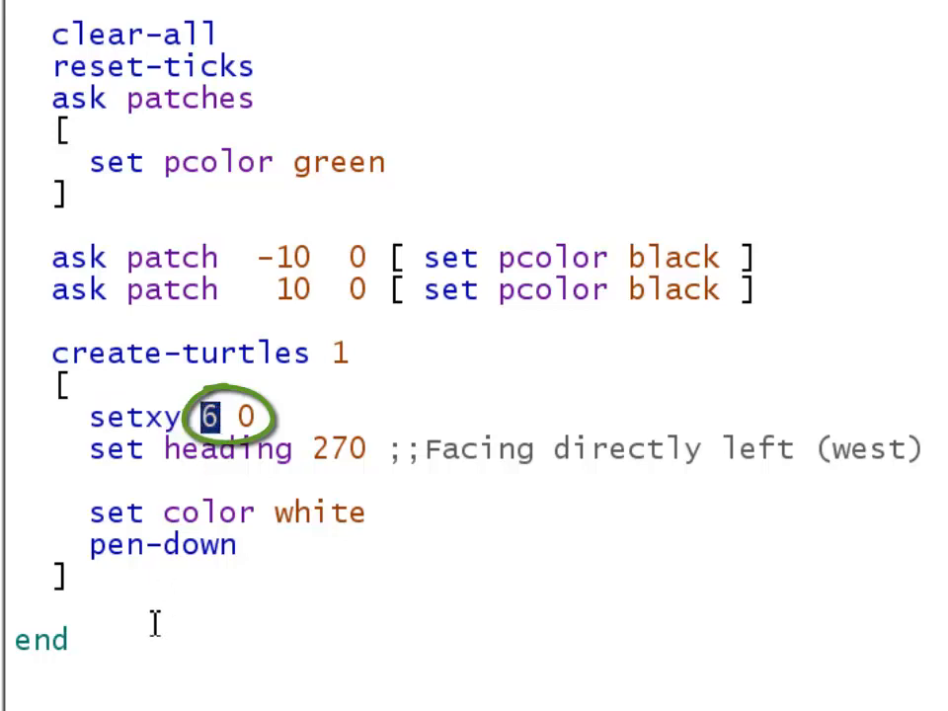
left_click(245, 416)
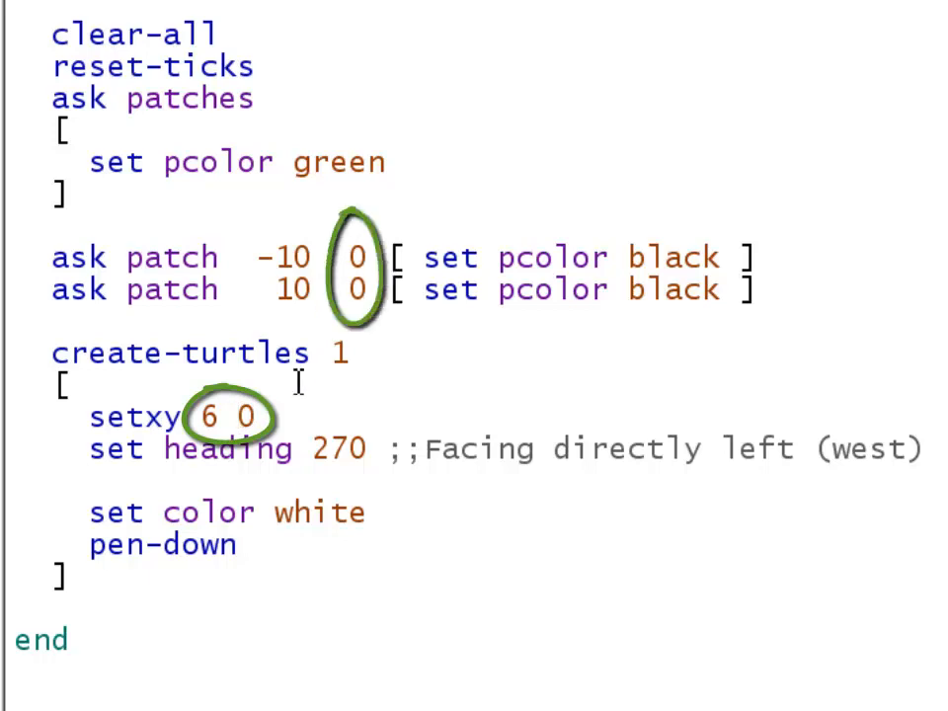
double_click(244, 416)
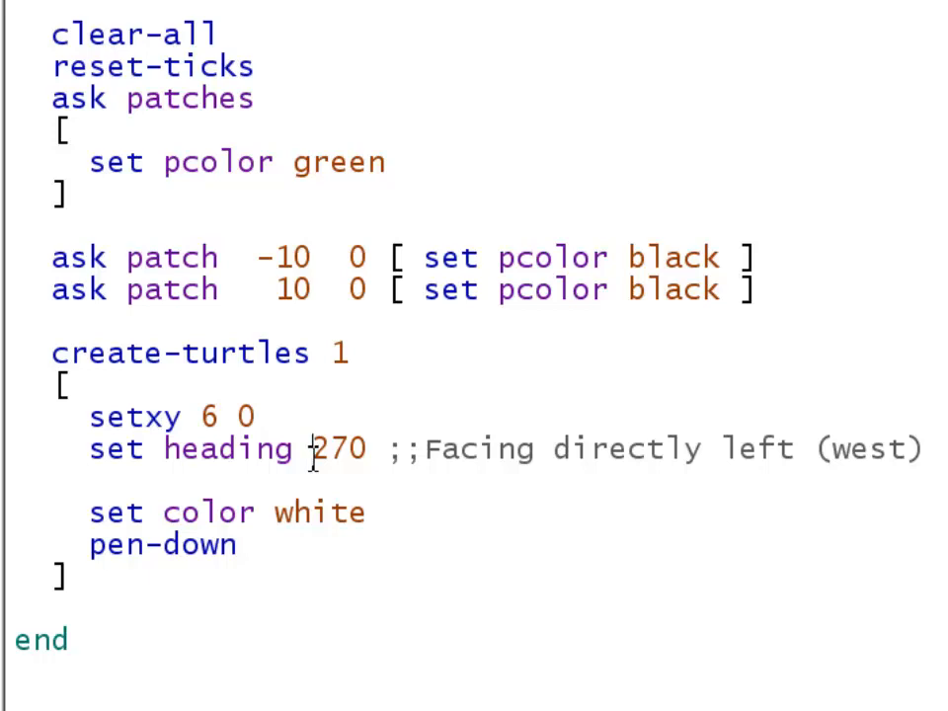
double_click(319, 448)
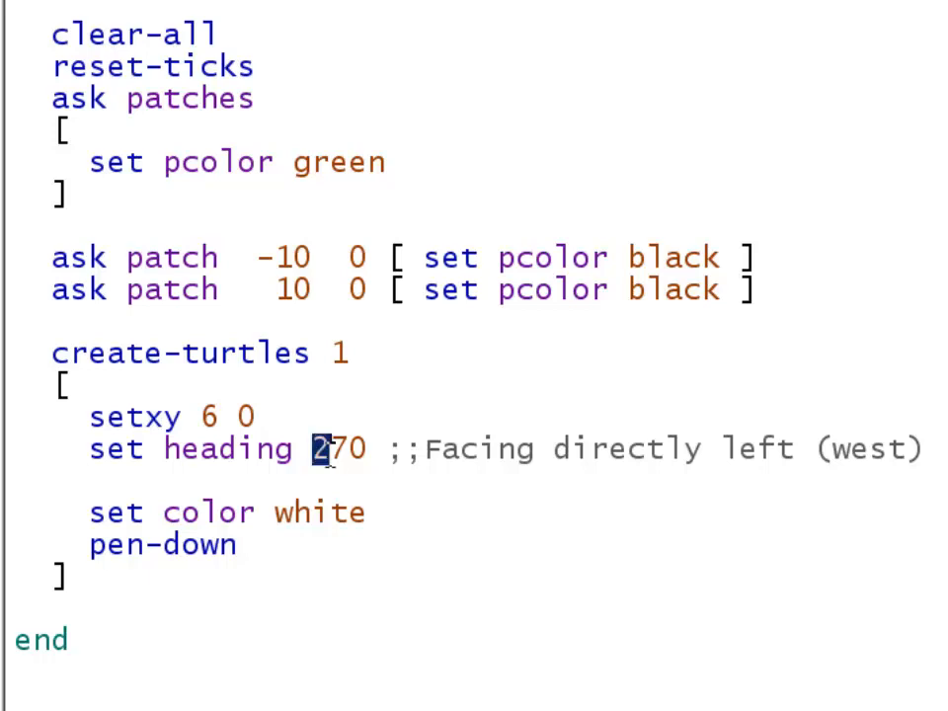
double_click(339, 450)
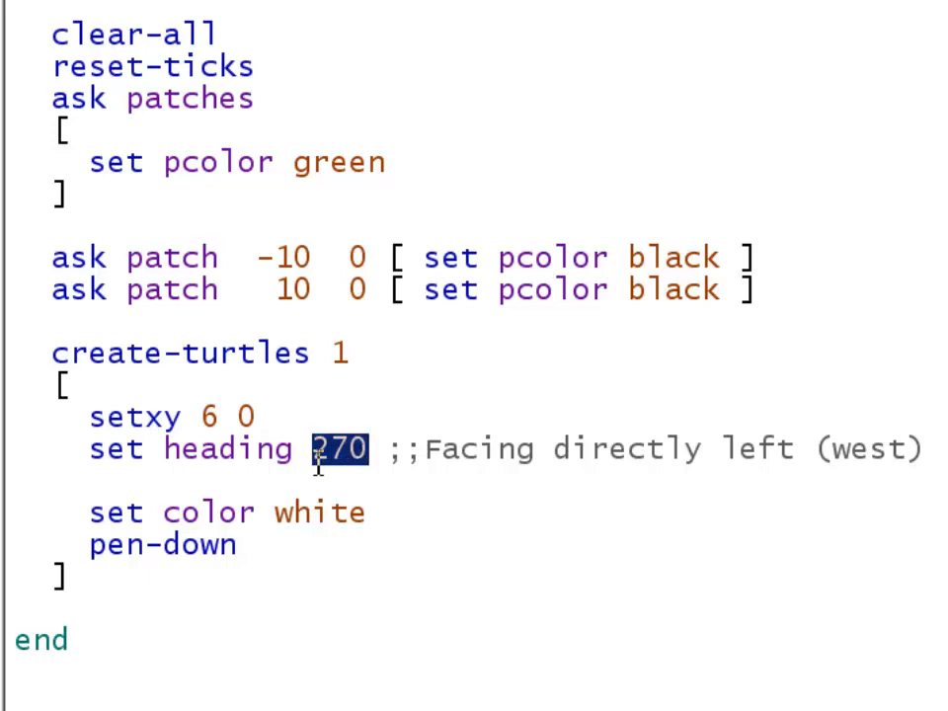
left_click(336, 448)
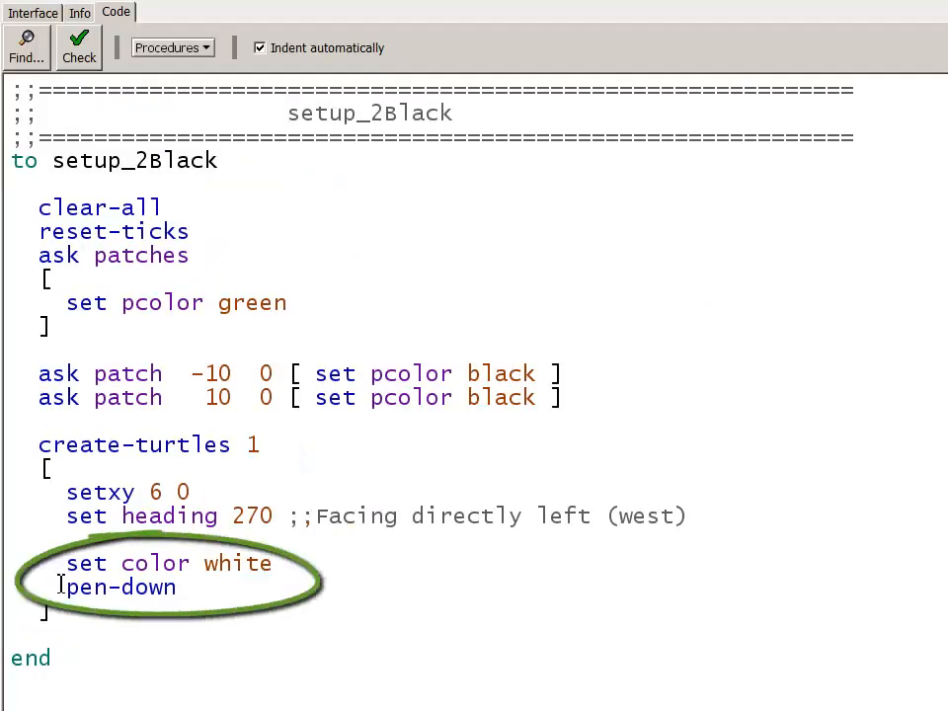
left_click(32, 13)
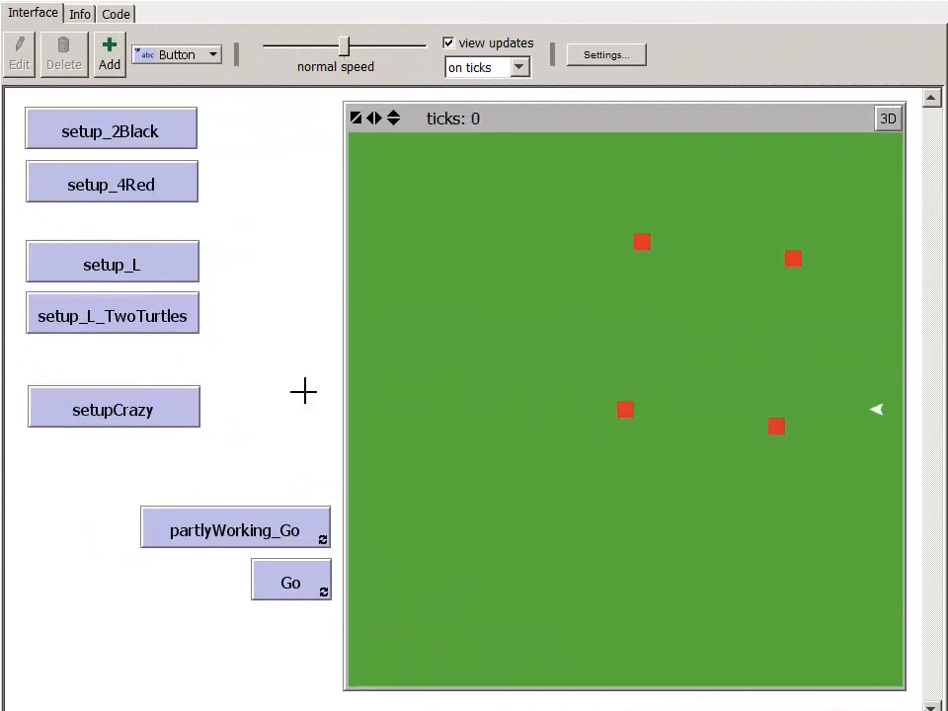
Start Go so the turtle draws the square trail around the four red markers
left_click(290, 582)
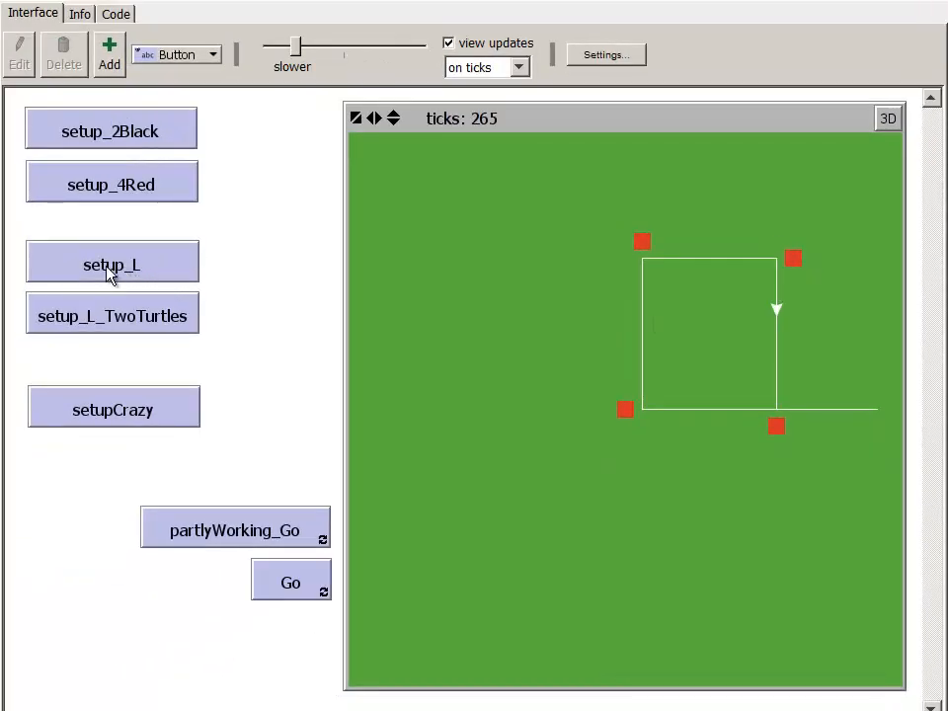
Run setup_L and Go so the turtle traces the L-shaped trail
left_click(112, 265)
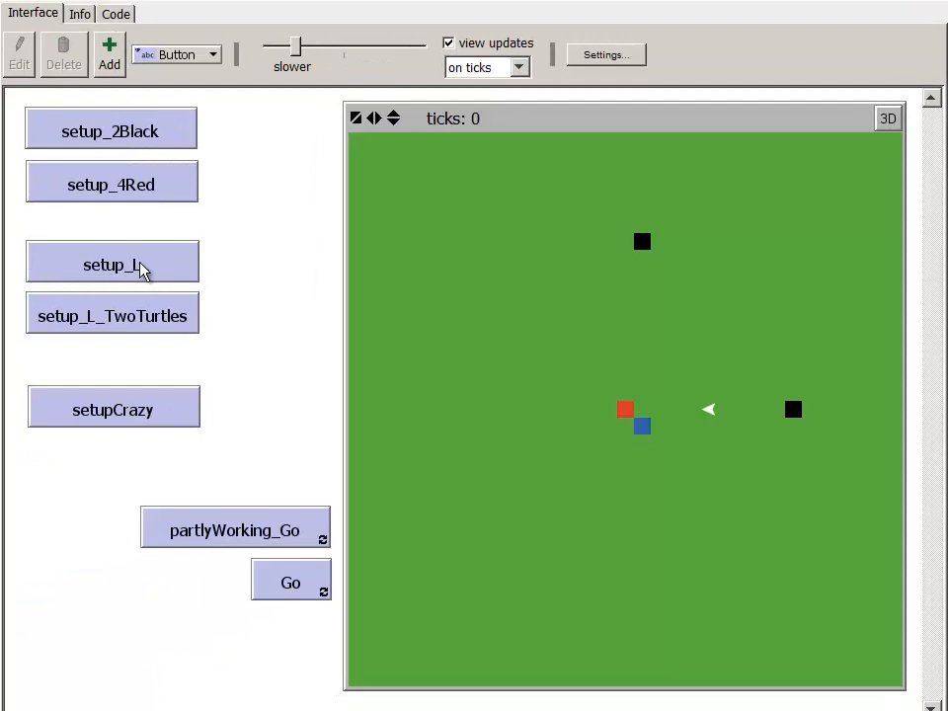
left_click(290, 582)
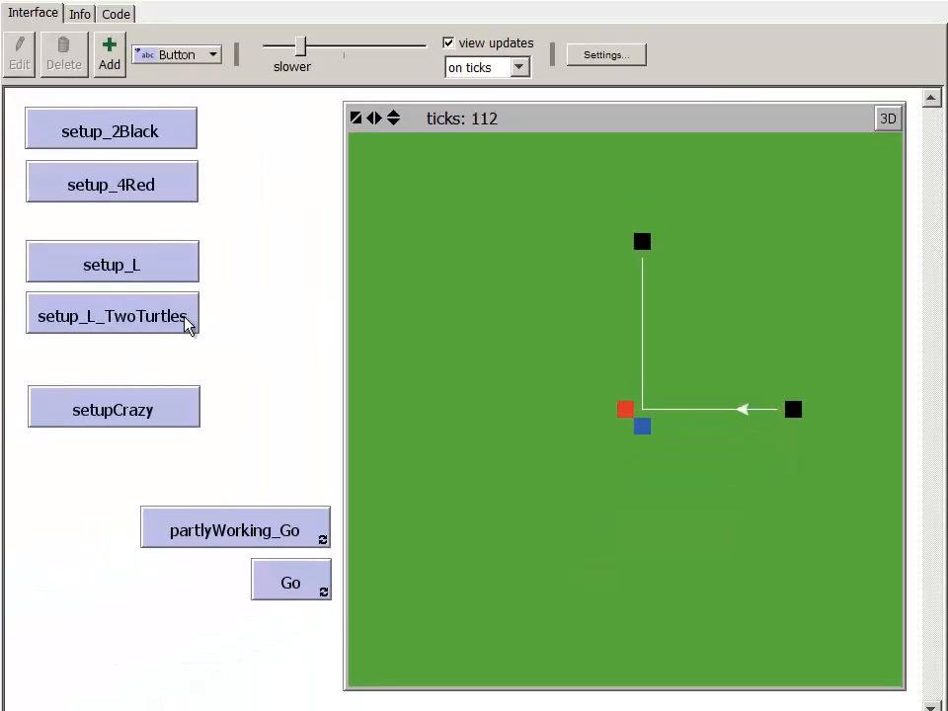
Run setup_L_TwoTurtles and Go so both turtles draw the L from its ends
left_click(112, 316)
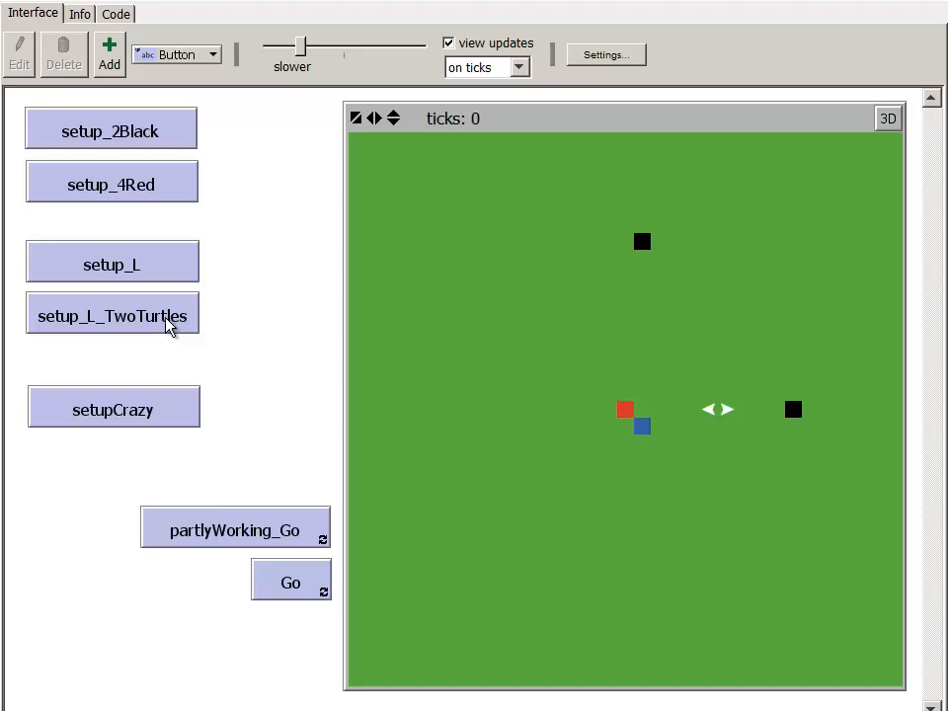
left_click(290, 582)
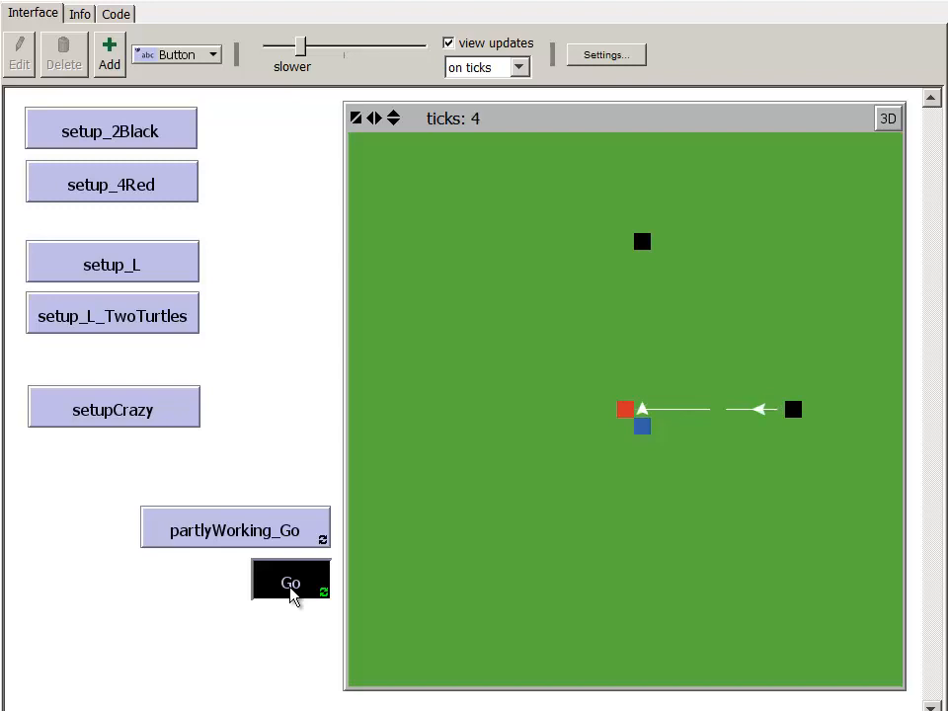
left_click(291, 583)
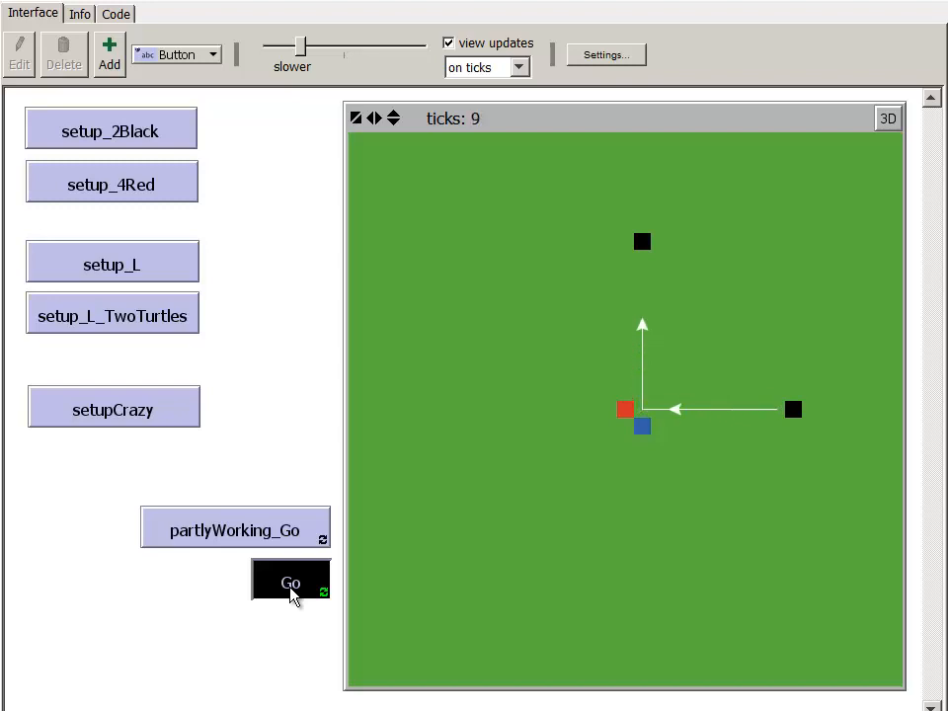
left_click(290, 582)
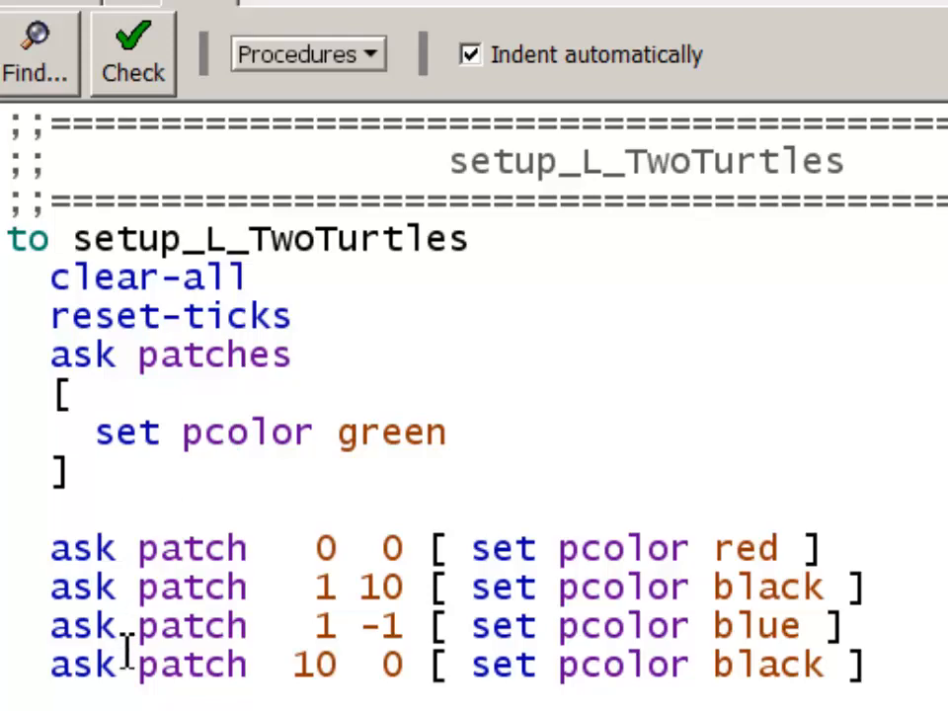
Scroll to the create-turtles block of setup_L_TwoTurtles
scroll("down", 3)
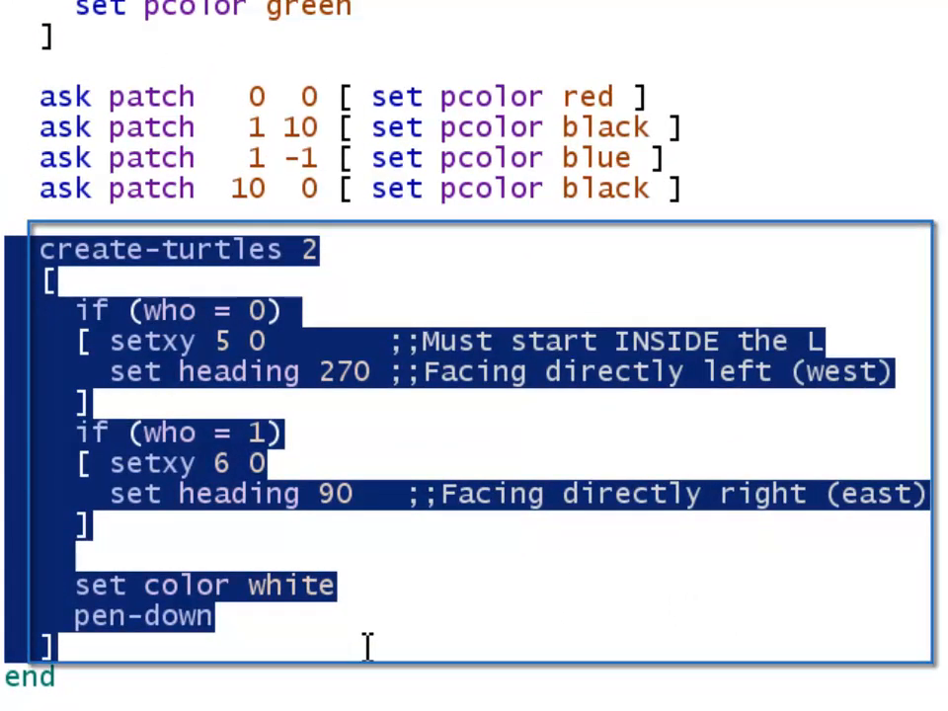
mouse_move(348, 646)
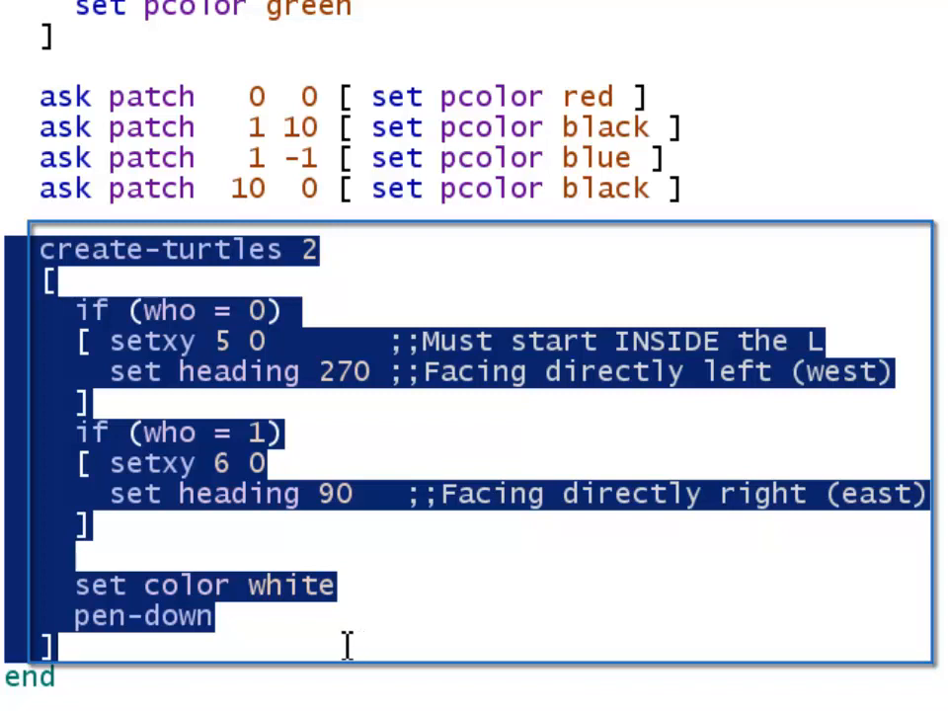
left_click(168, 310)
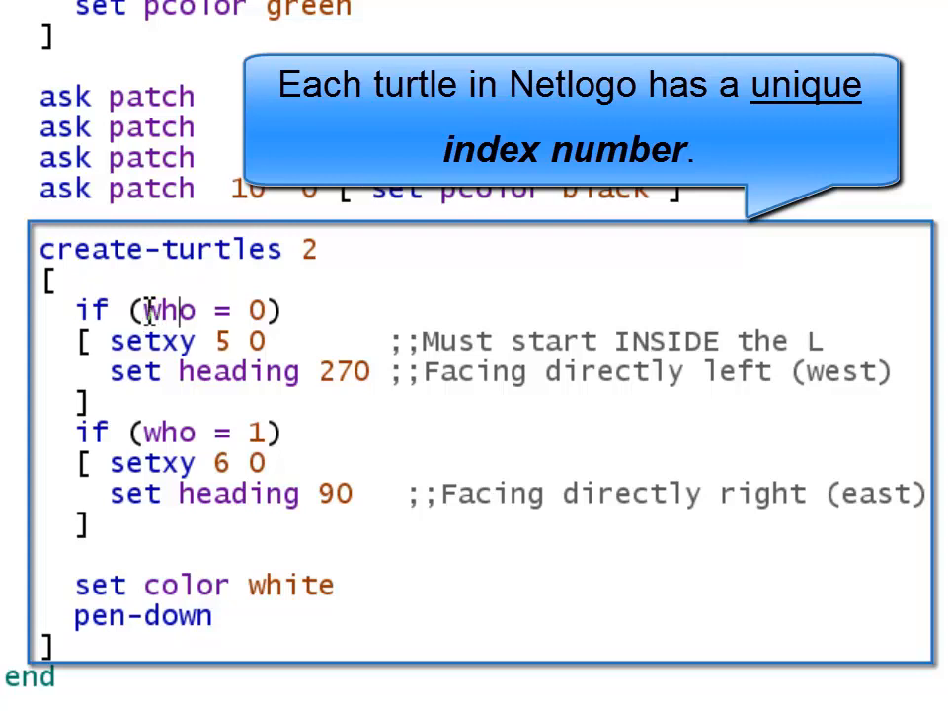
double_click(173, 310)
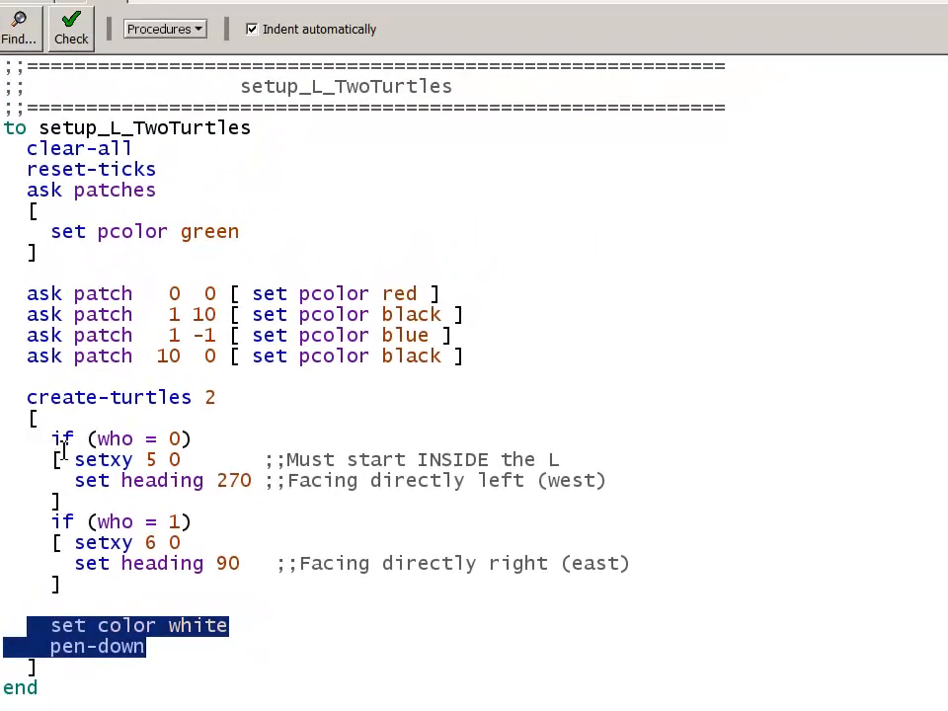
mouse_move(52, 625)
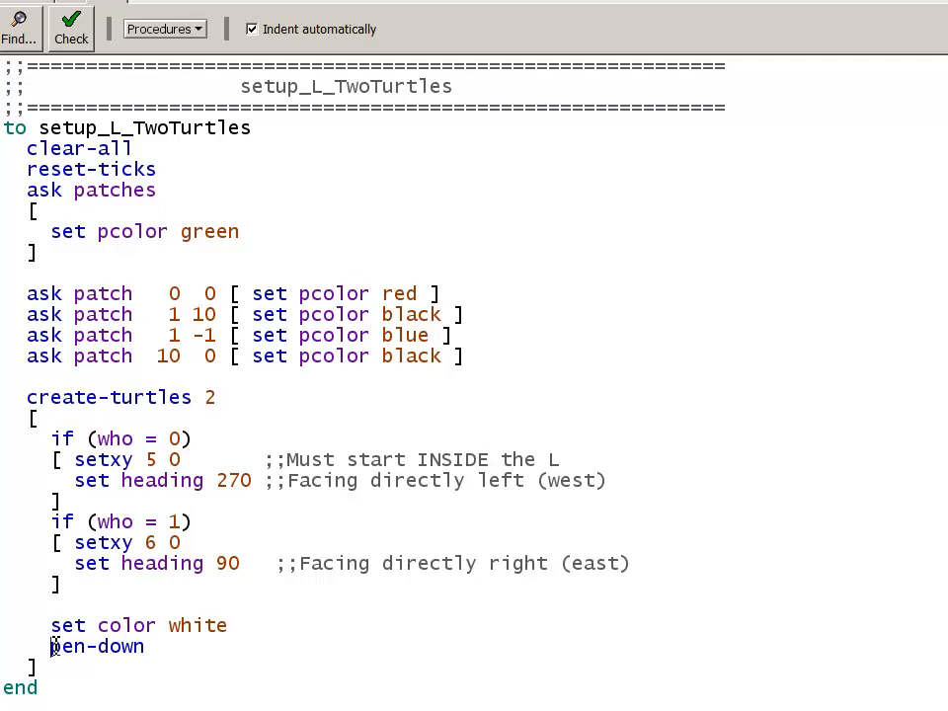
left_click_drag(33, 419, 144, 657)
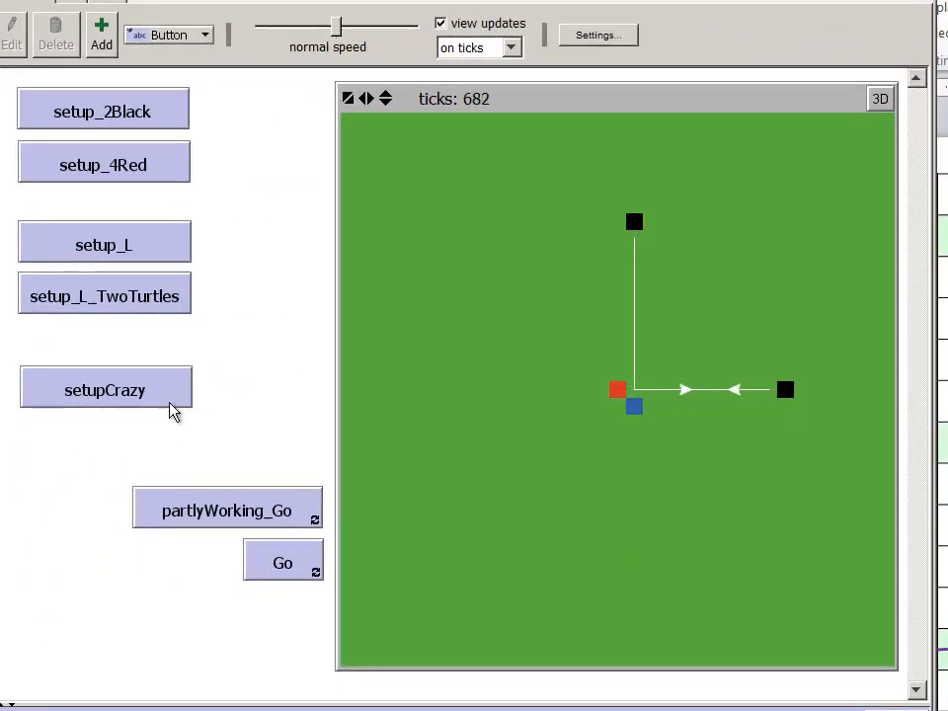
Run setupCrazy to scatter red, blue and black markers with several turtles
left_click(104, 389)
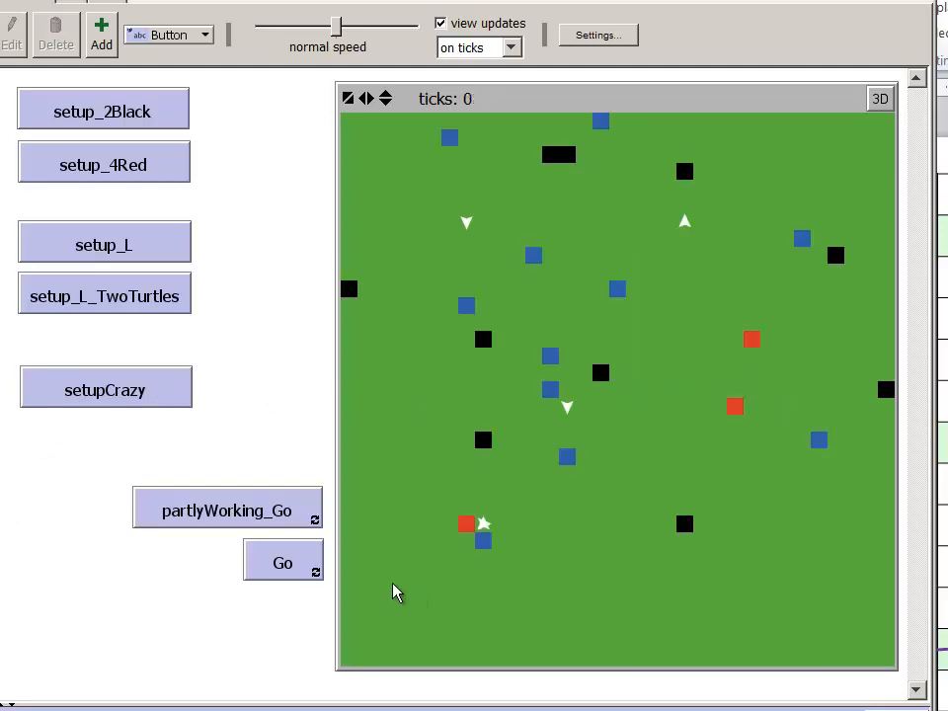
left_click(282, 562)
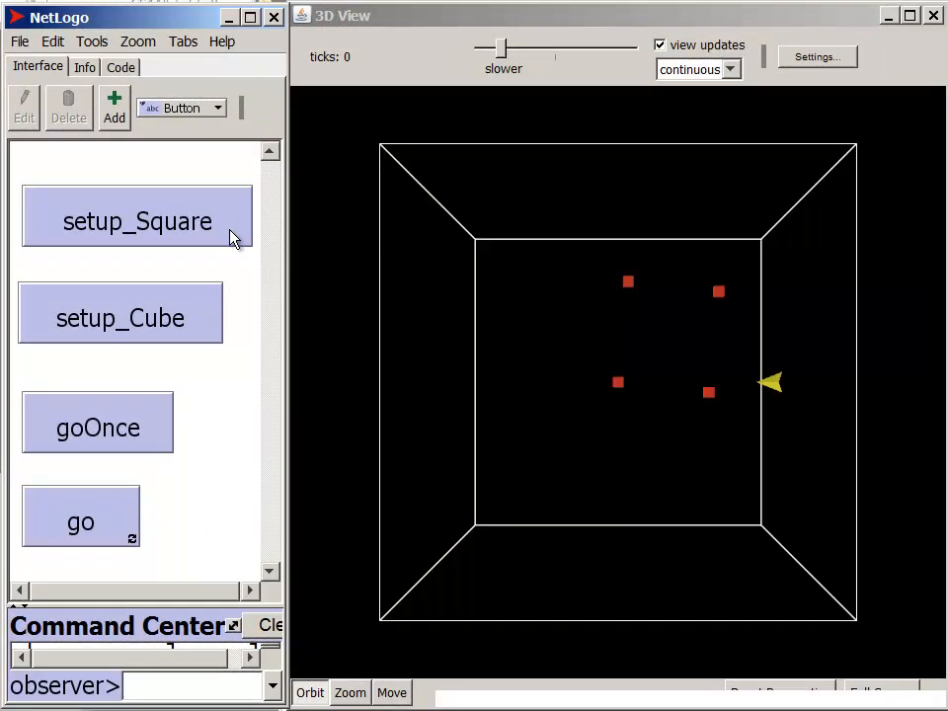
mouse_move(111, 527)
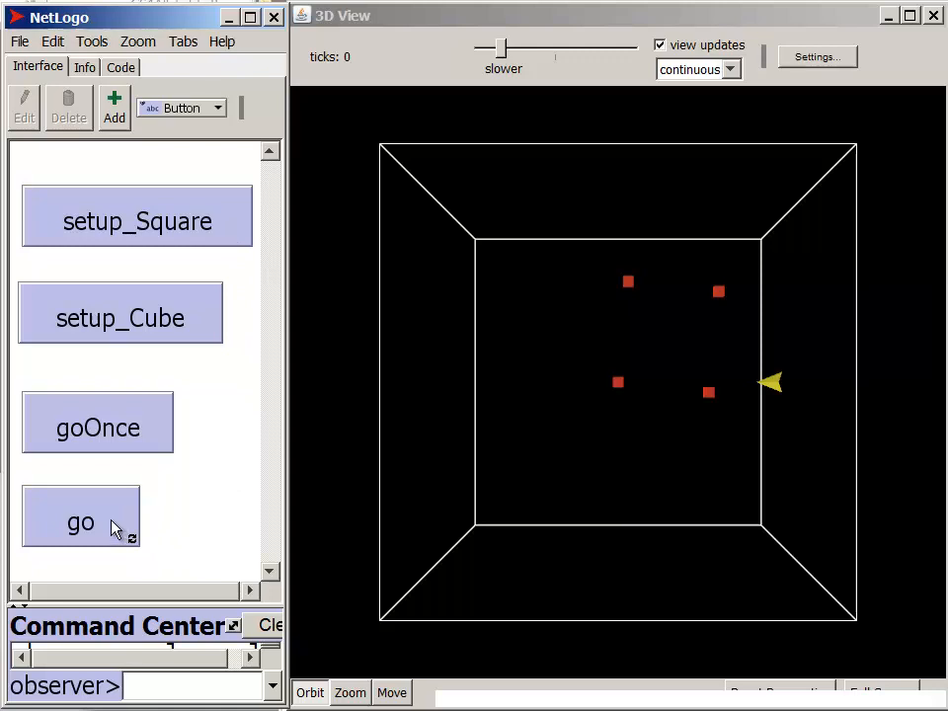
Start go so the turtle traces a square trail around the four red cubes, then orbit and pan the 3D view
left_click(80, 522)
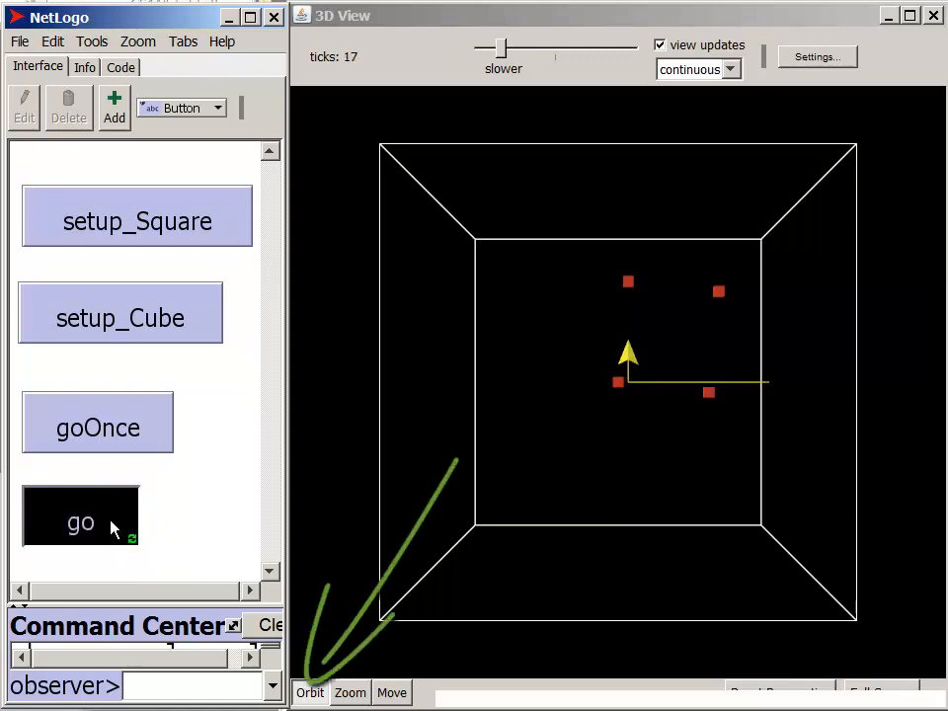
left_click(80, 521)
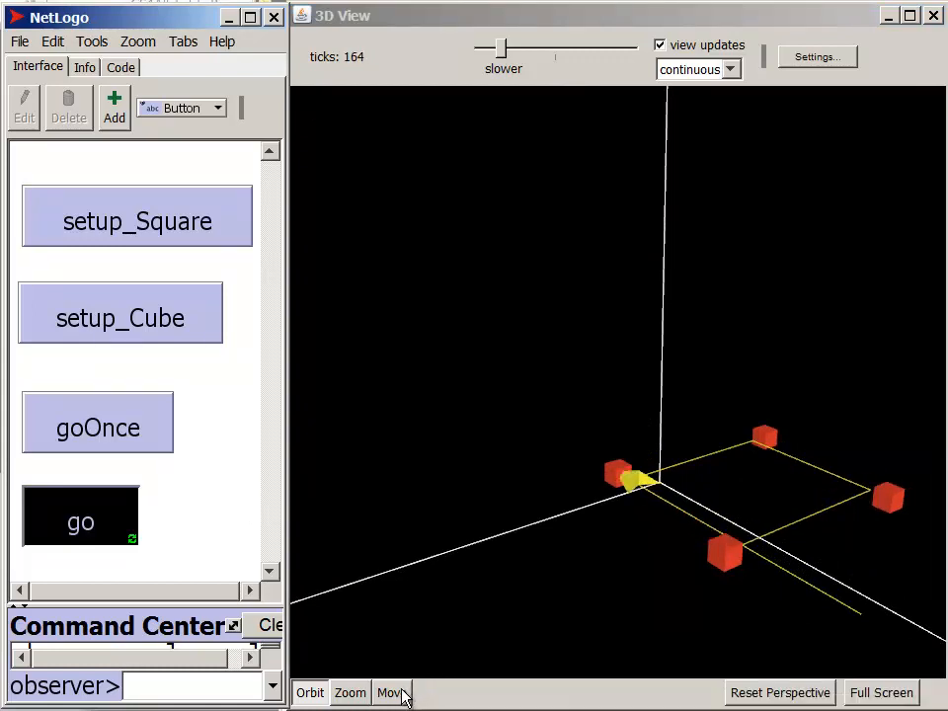
left_click(391, 692)
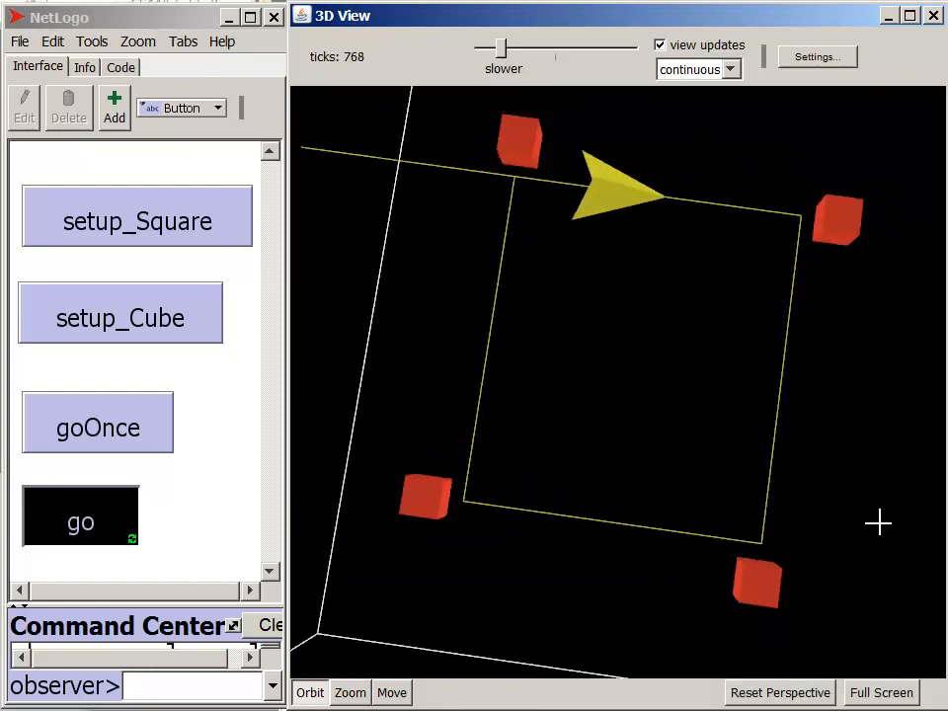
Review setup_Square's ask patch and create-turtles lines in the Code tab, selecting a start coordinate
left_click(120, 67)
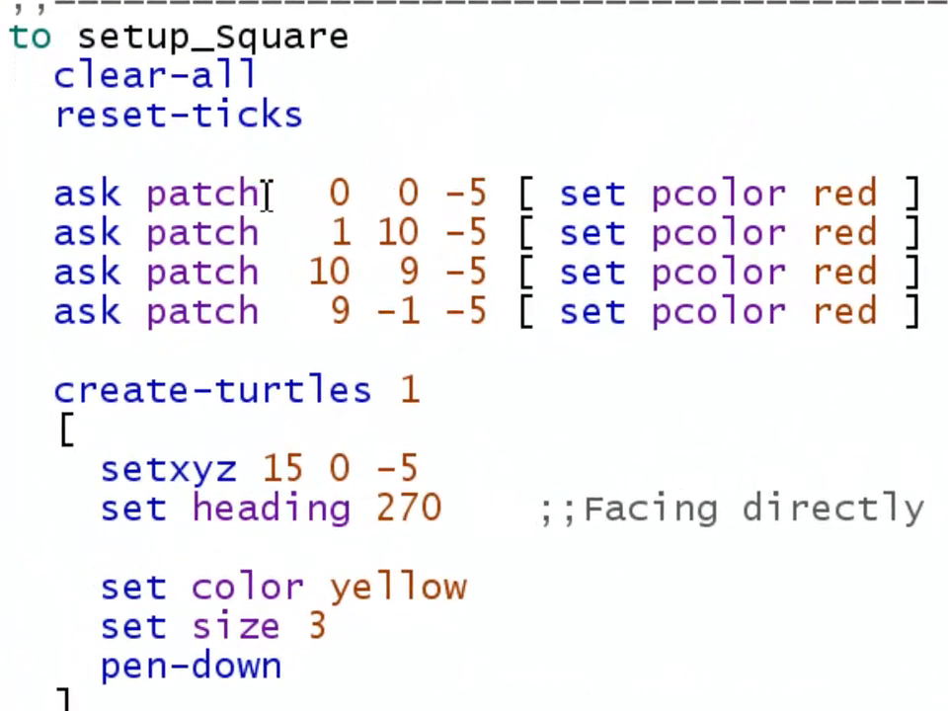
left_click_drag(286, 192, 444, 193)
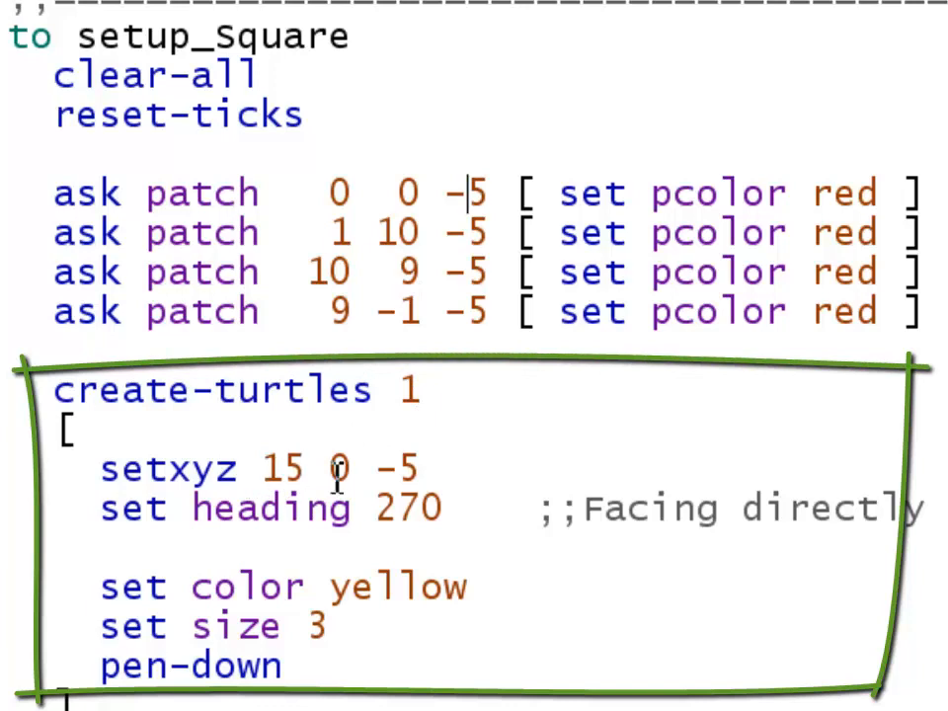
double_click(397, 467)
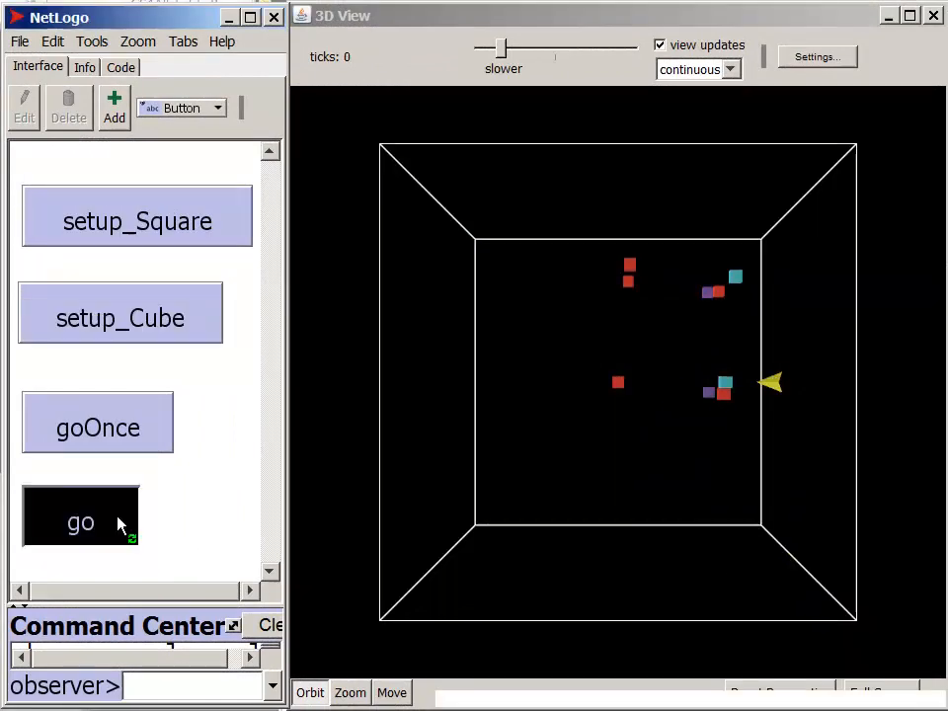
Run the cube path with go, pause it, advance one tick with goOnce, then resume continuously
left_click(80, 521)
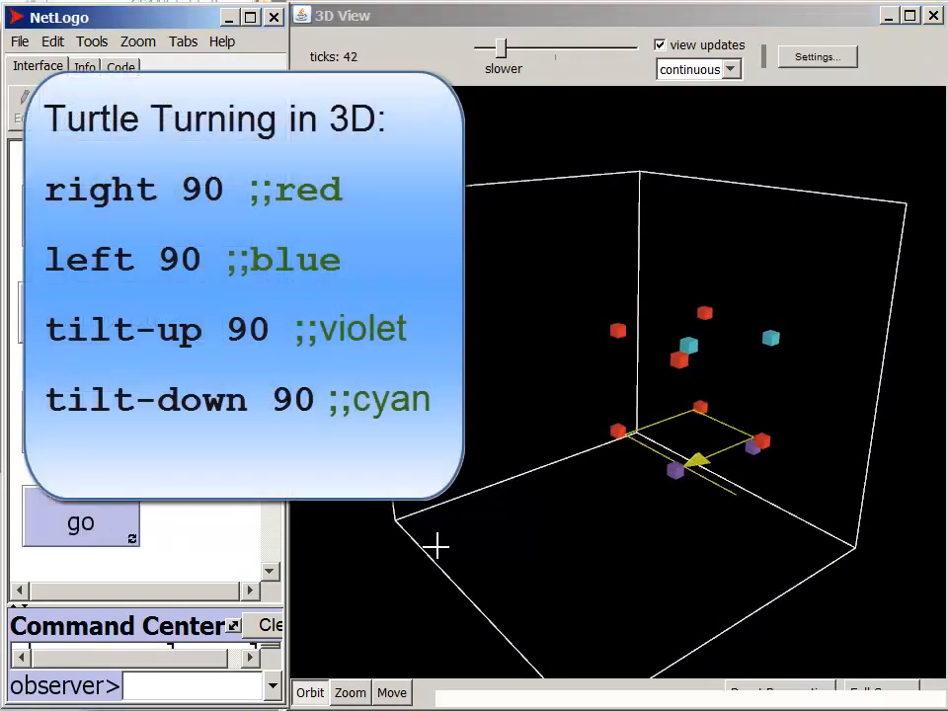
left_click(80, 521)
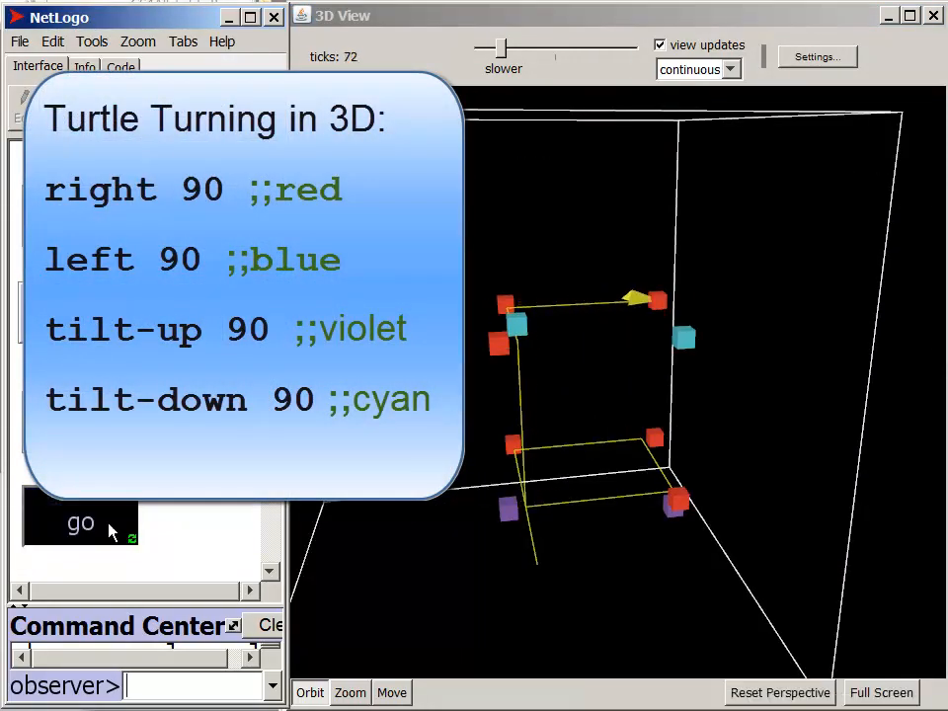
left_click(81, 521)
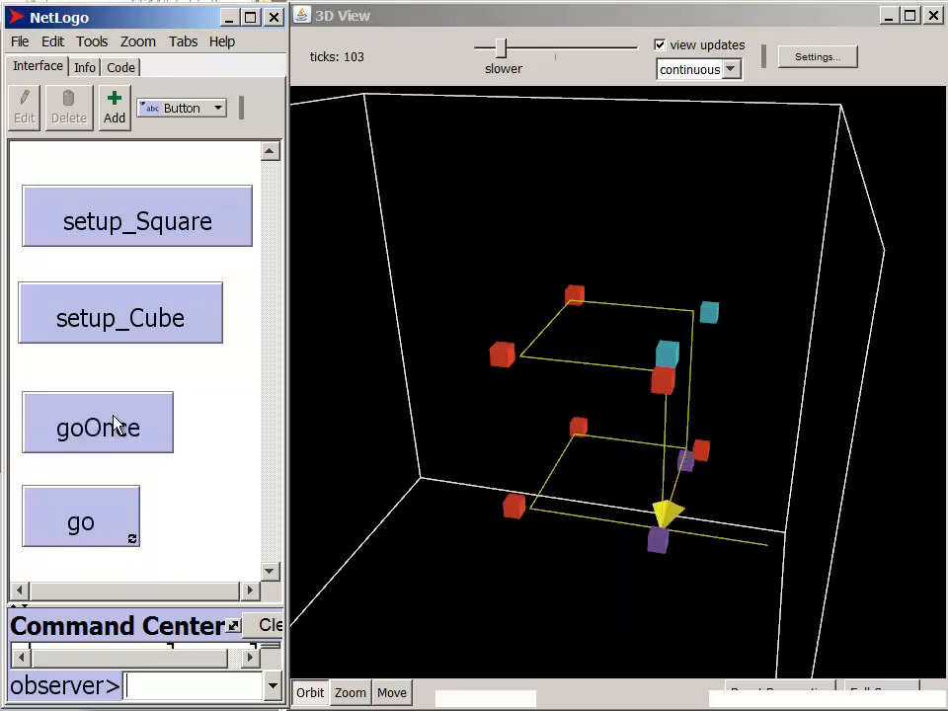
left_click(80, 522)
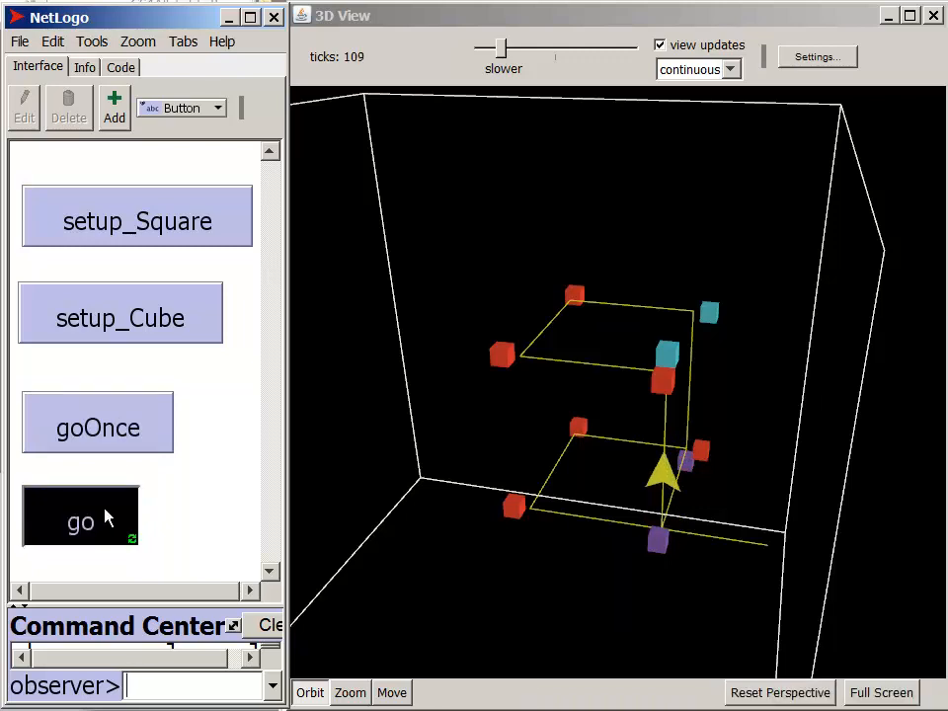
left_click(80, 521)
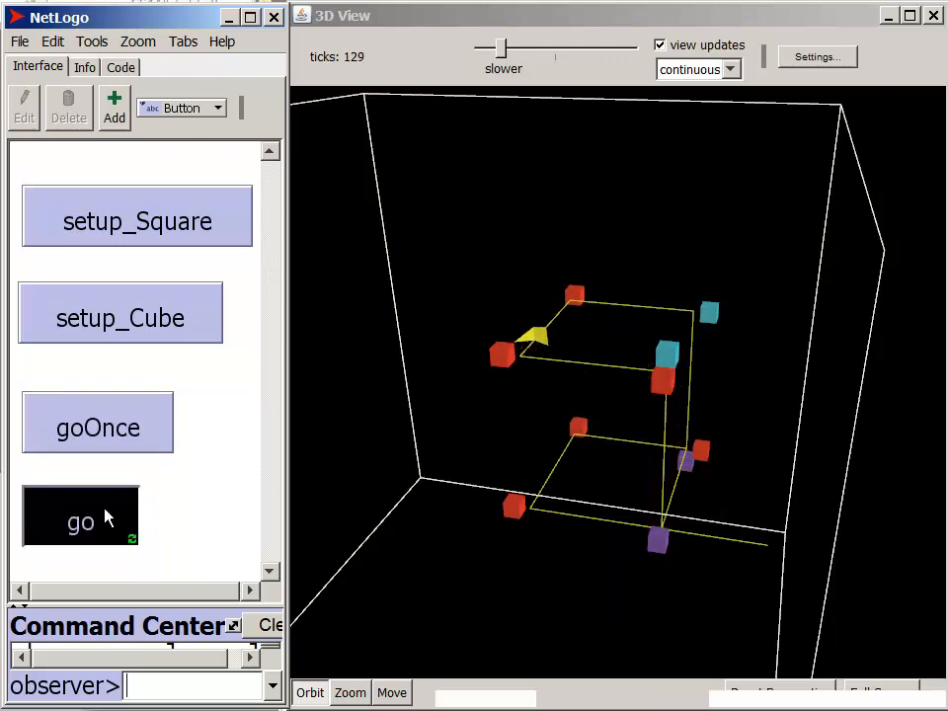